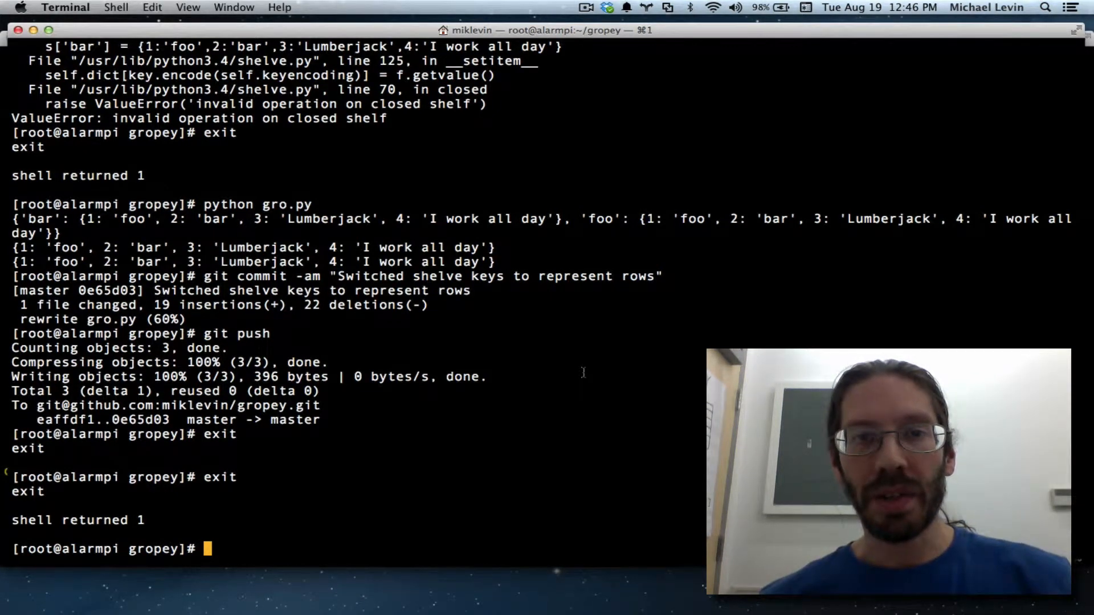
{"action": "mouse_move", "coordinate": [582, 372]}
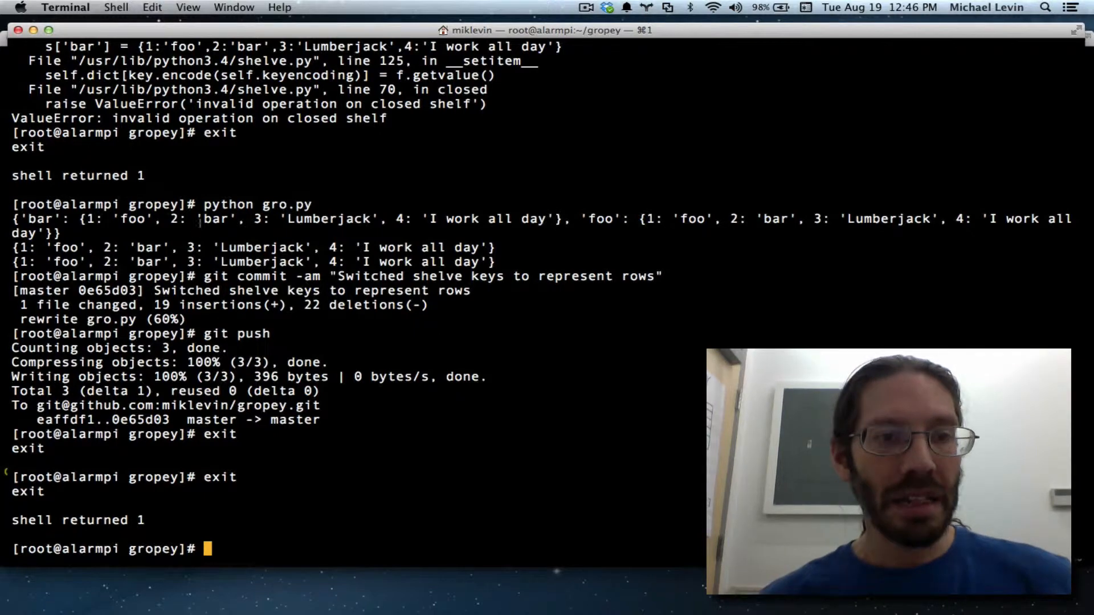
Highlight the printed bar and foo dictionaries, then exit the subshell back to vim.
{"action": "double_click", "coordinate": [257, 204]}
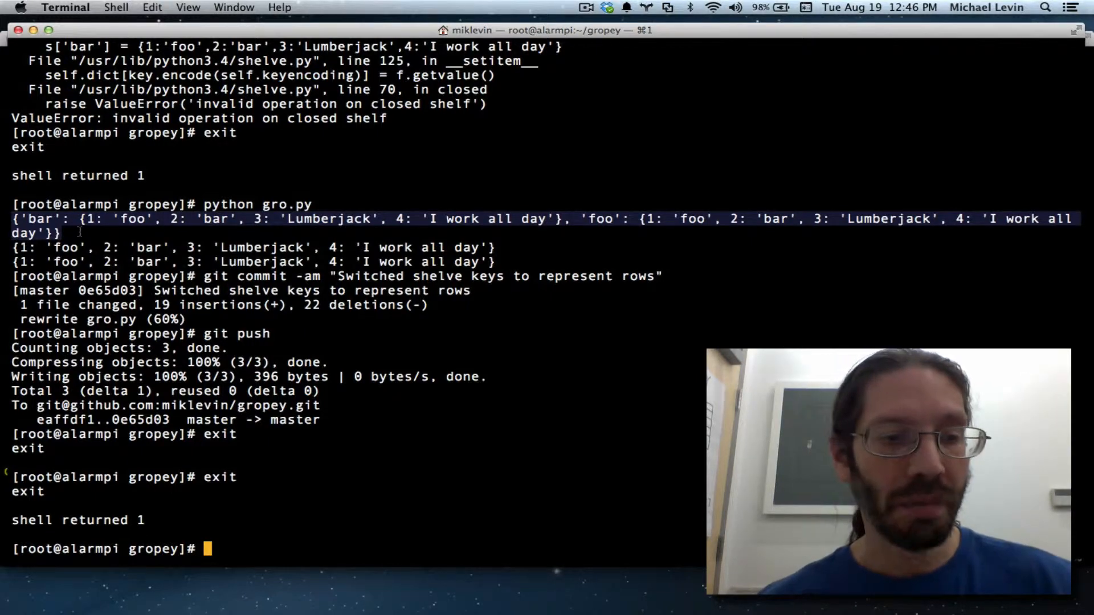
{"action": "type", "text": "exit"}
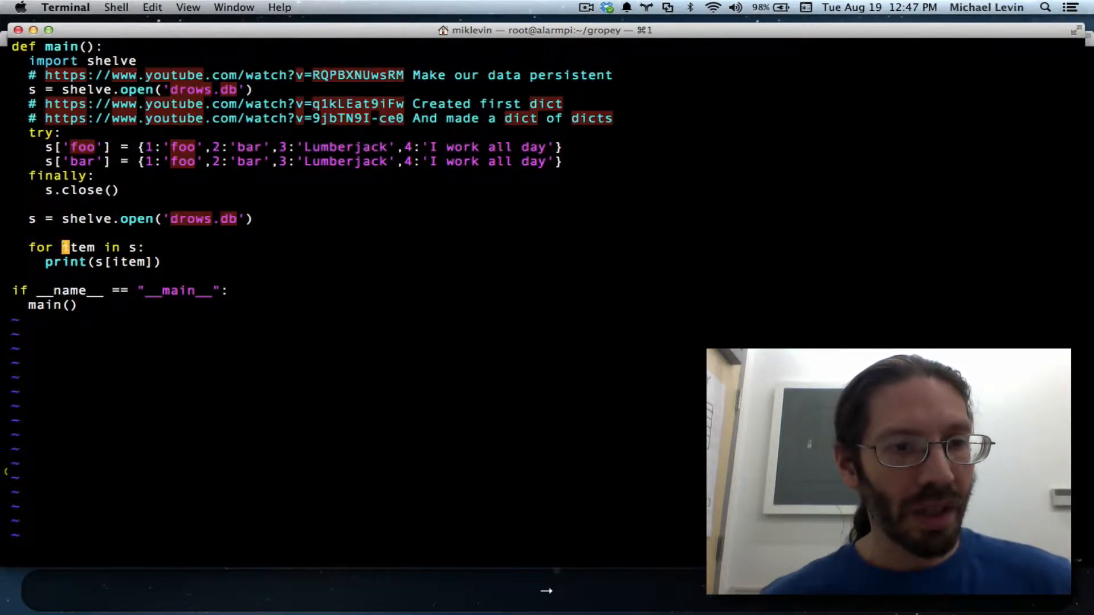
Change the loop's print to print(item + ": " + s[item]).
{"action": "key", "text": "i"}
{"action": "type", "text": "ite"}
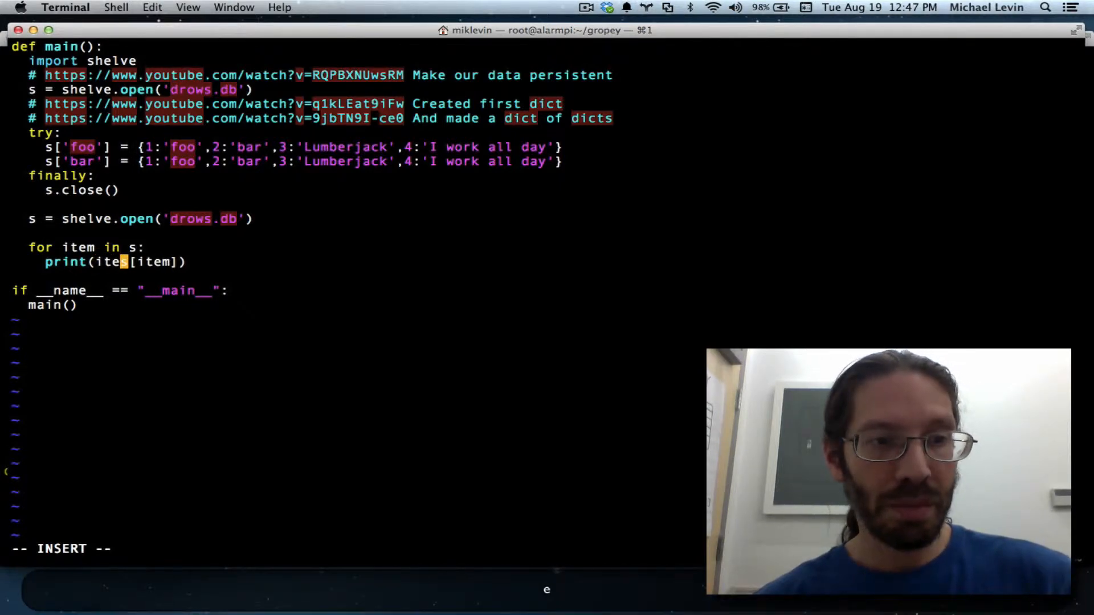
{"action": "type", "text": "+"}
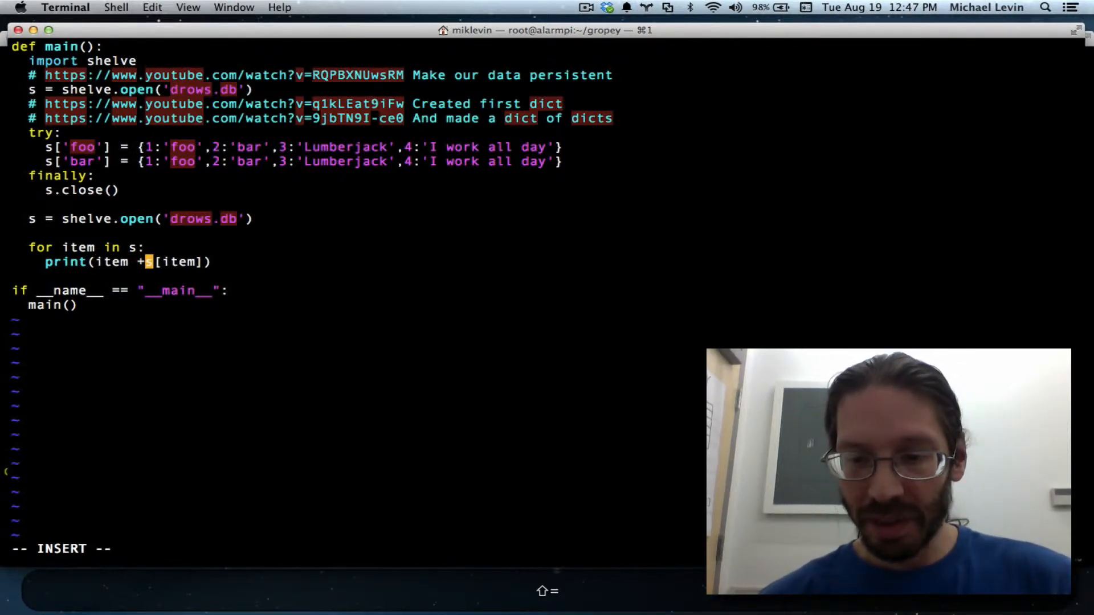
{"action": "type", "text": "\": \""}
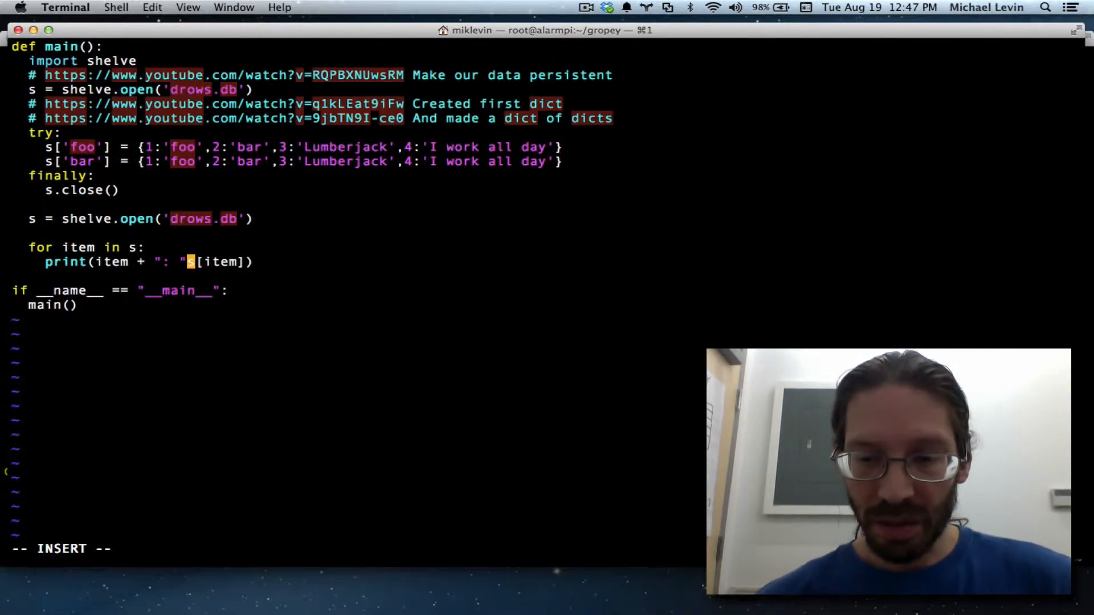
{"action": "type", "text": "+"}
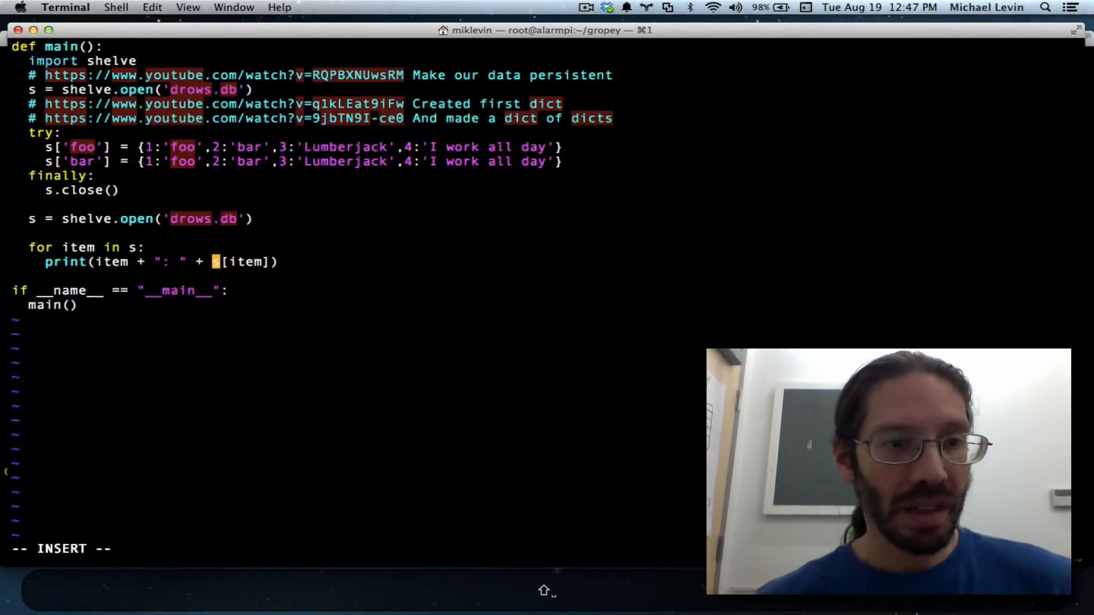
{"action": "key", "text": "left"}
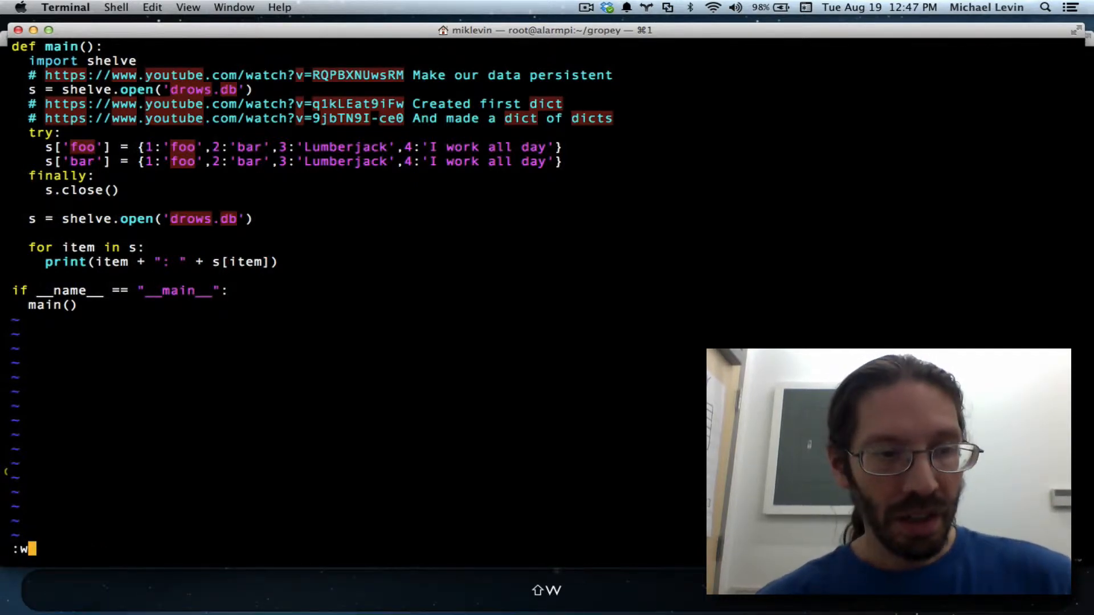
Run the buffer through python with :w !python, hitting a dict-to-str TypeError.
{"action": "key", "text": "Return"}
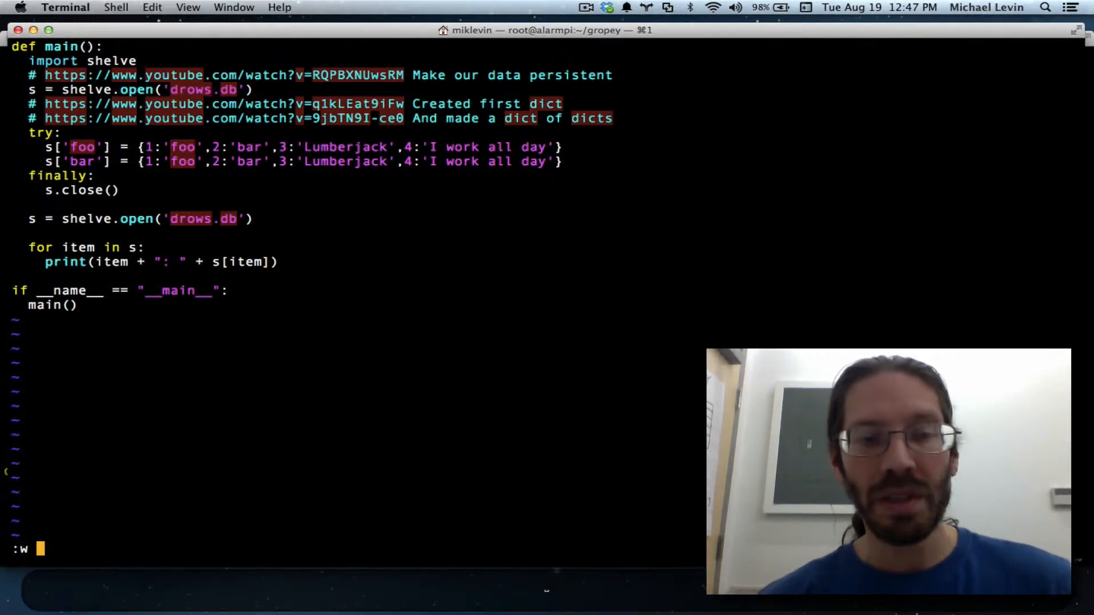
{"action": "type", "text": "!"}
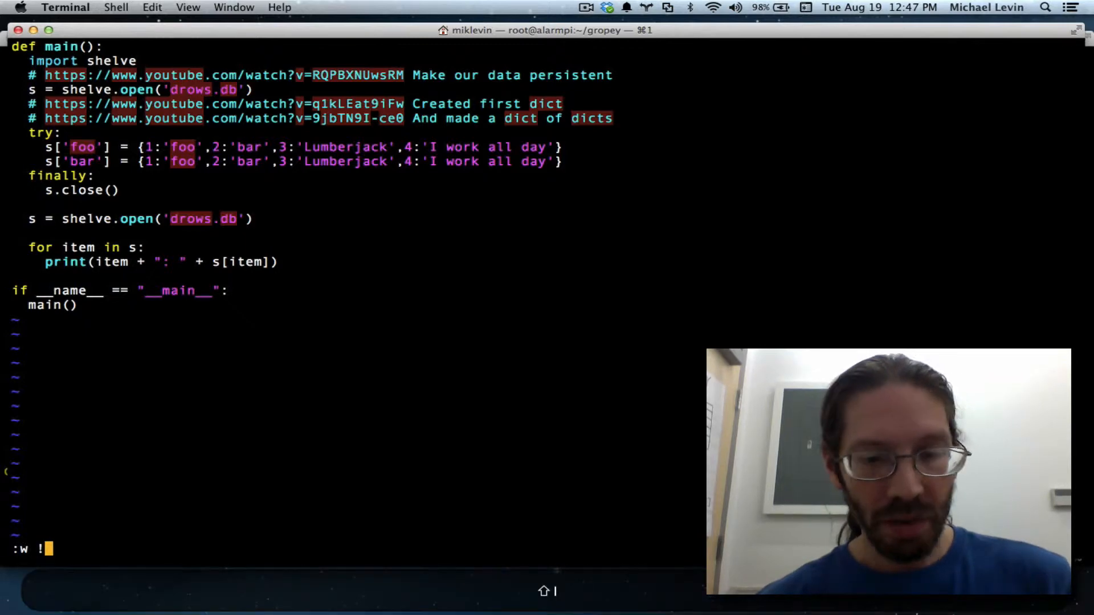
{"action": "type", "text": "python"}
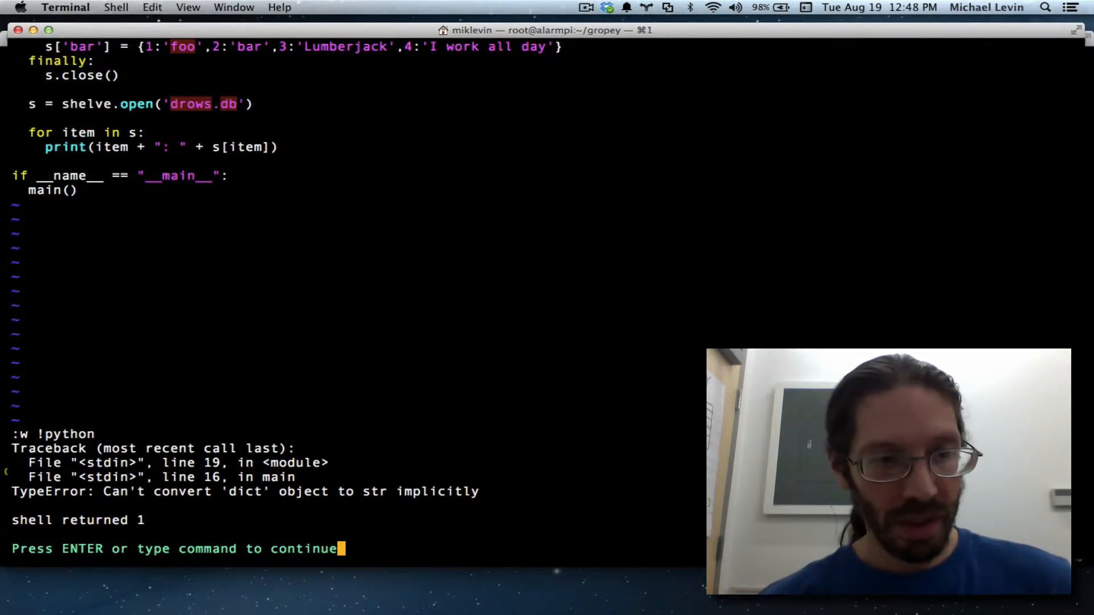
Dismiss the error, wrap s[item] in str(), and rerun with :w !python.
{"action": "key", "text": "Return"}
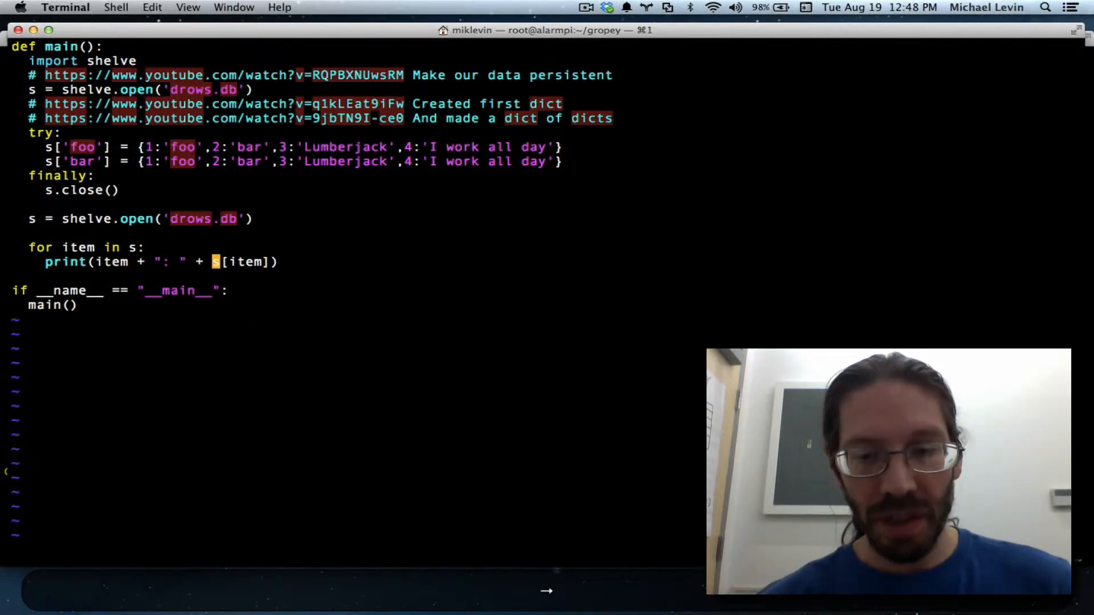
{"action": "type", "text": "tr(s"}
{"action": "left_click", "coordinate": [354, 549]}
{"action": "type", "text": ":"}
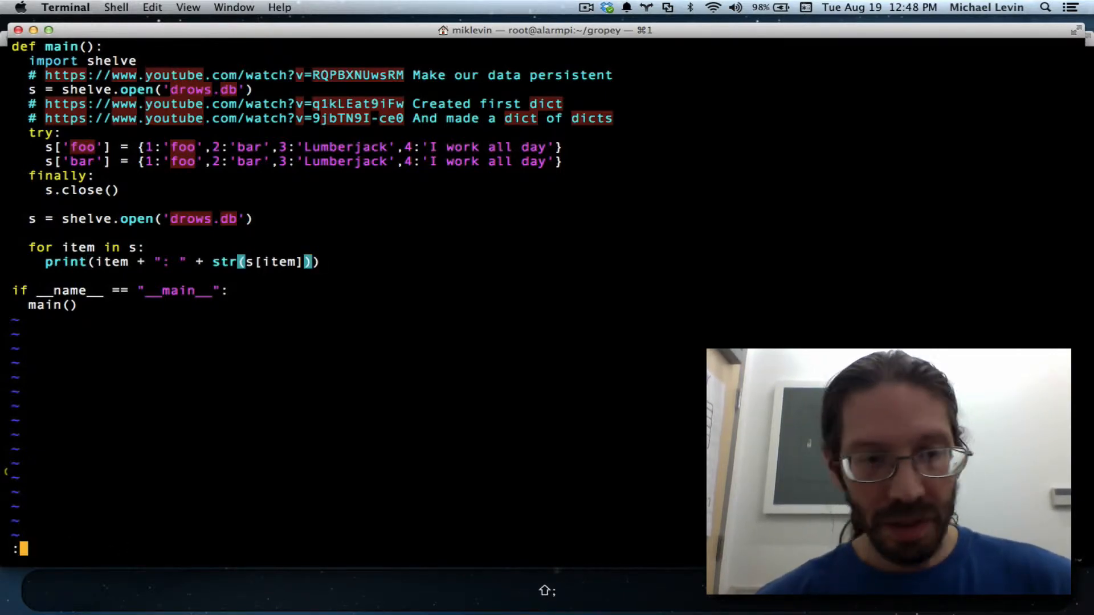
{"action": "type", "text": "w !python"}
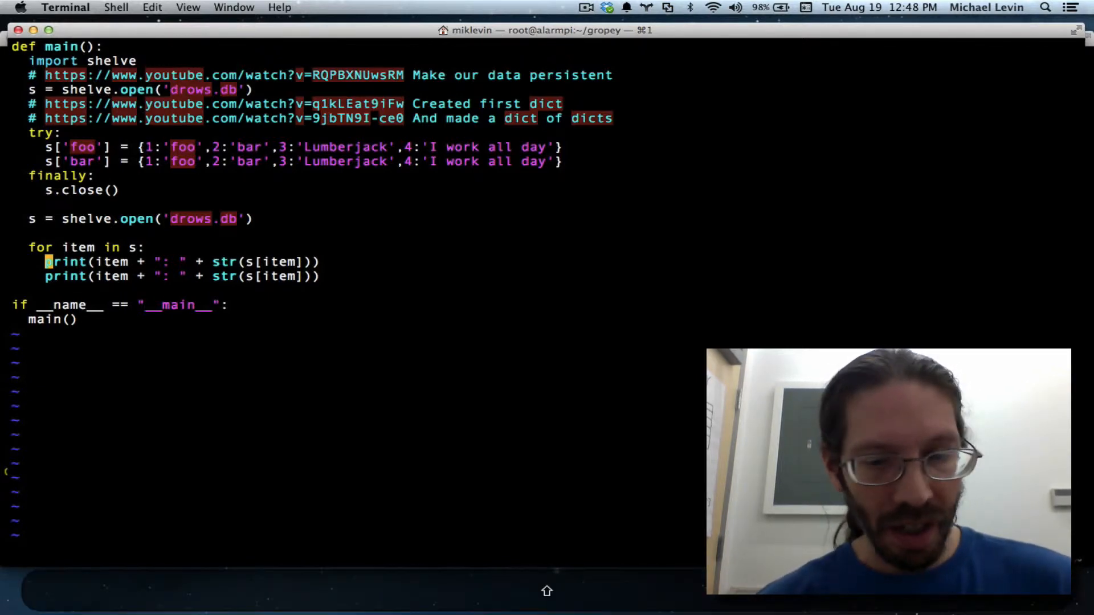
Comment out the first concatenating print line with #.
{"action": "type", "text": "#"}
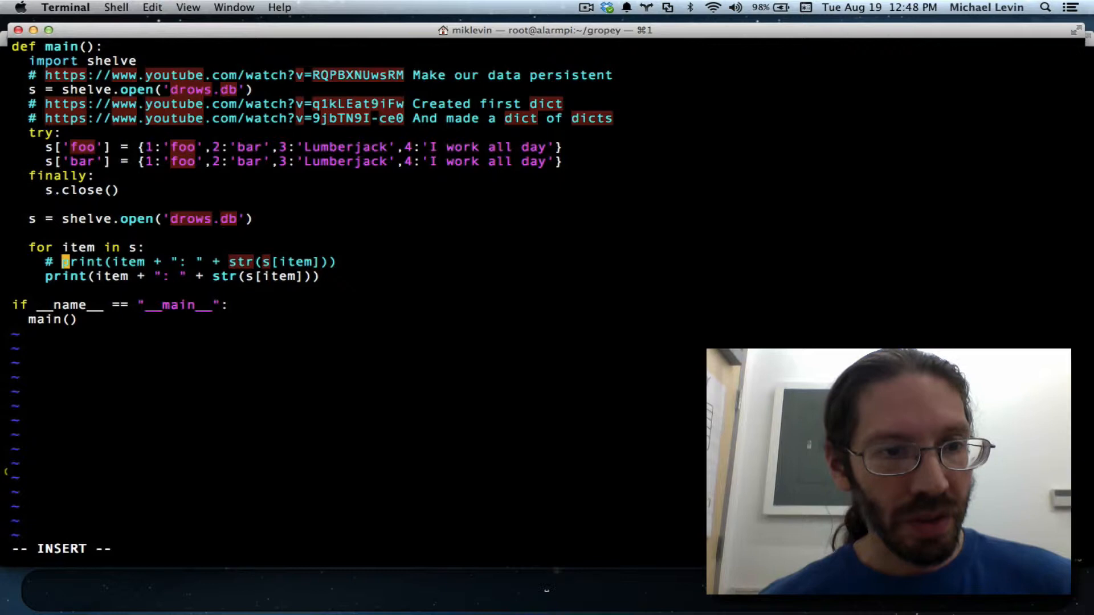
{"action": "key", "text": "Down"}
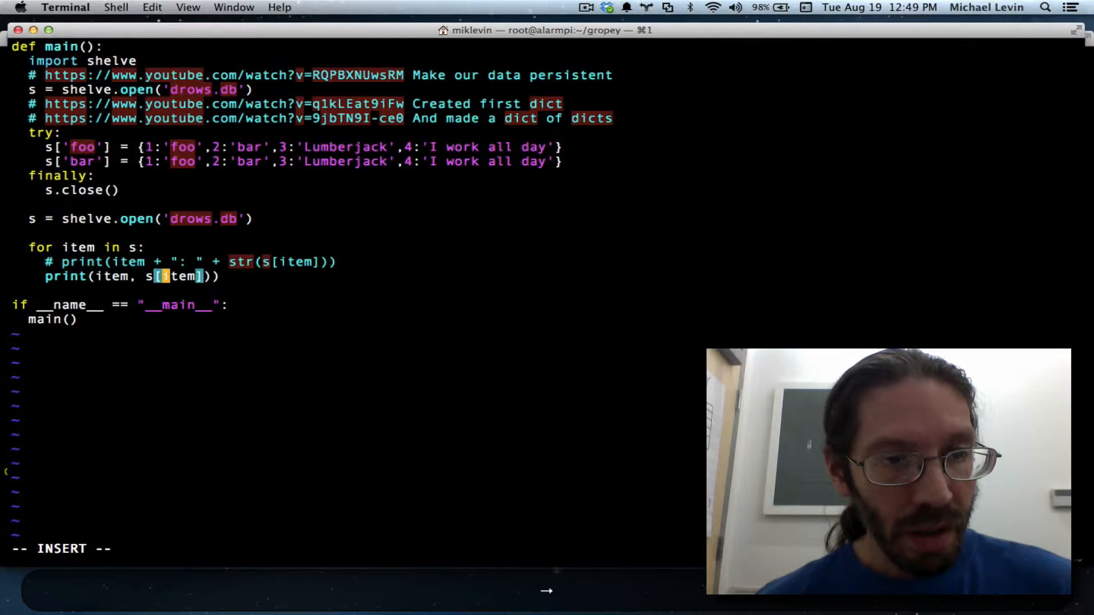
{"action": "type", "text": "x"}
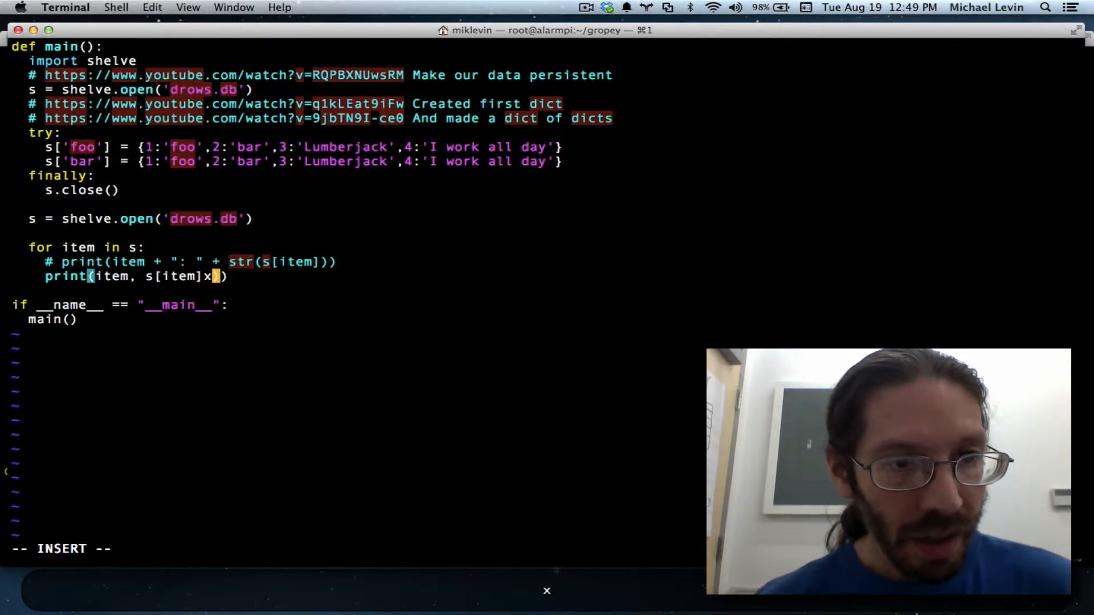
{"action": "key", "text": "backspace"}
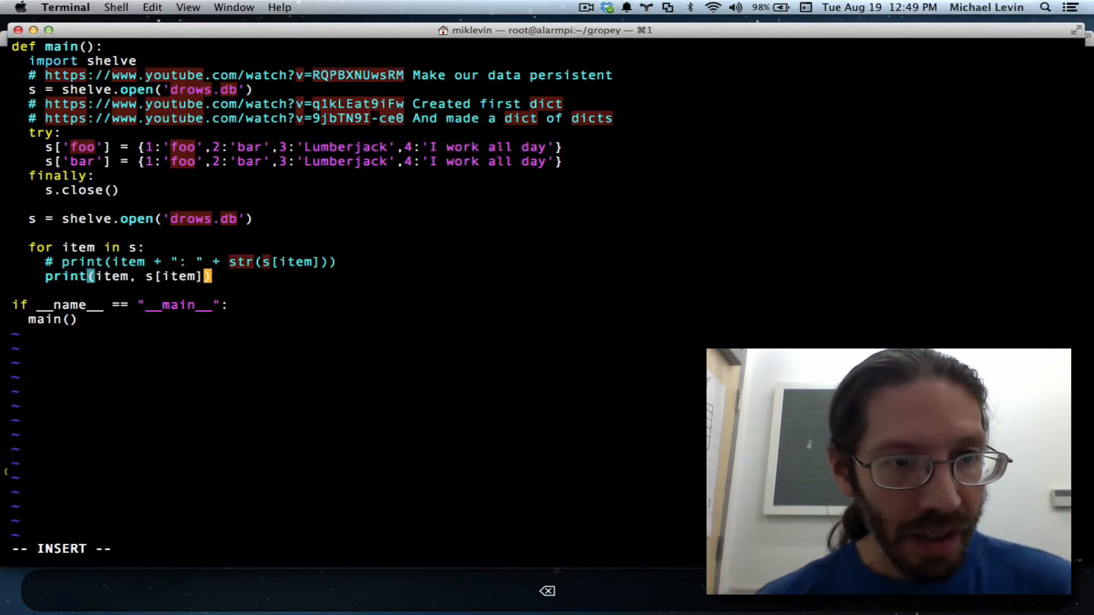
{"action": "key", "text": "Left"}
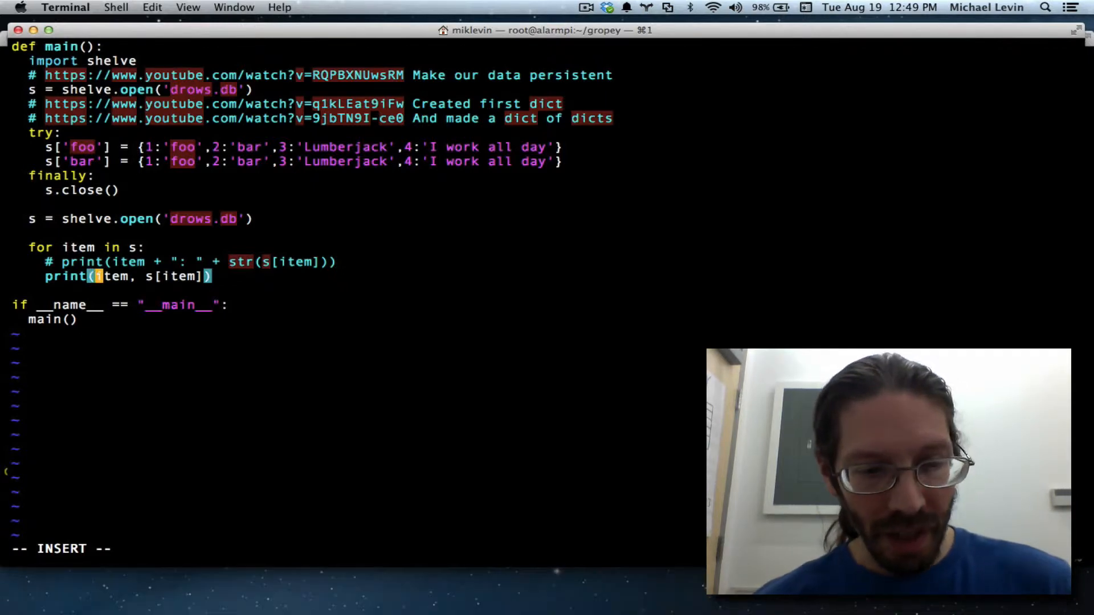
Rewrite the copied line as print("%s: %s" % (item, s[item])).
{"action": "type", "text": "\"\""}
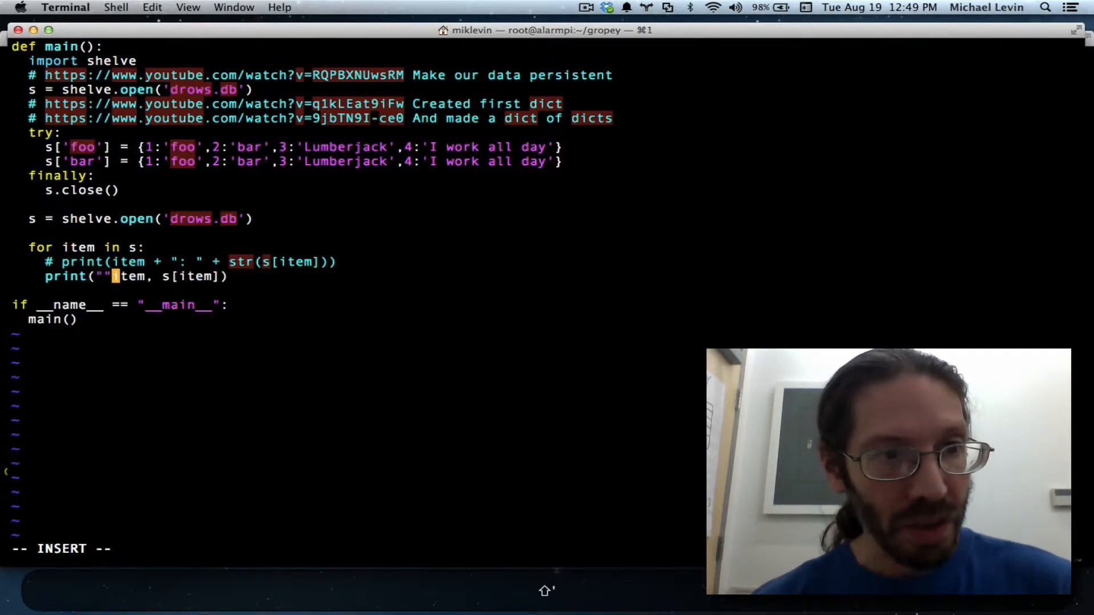
{"action": "type", "text": "%"}
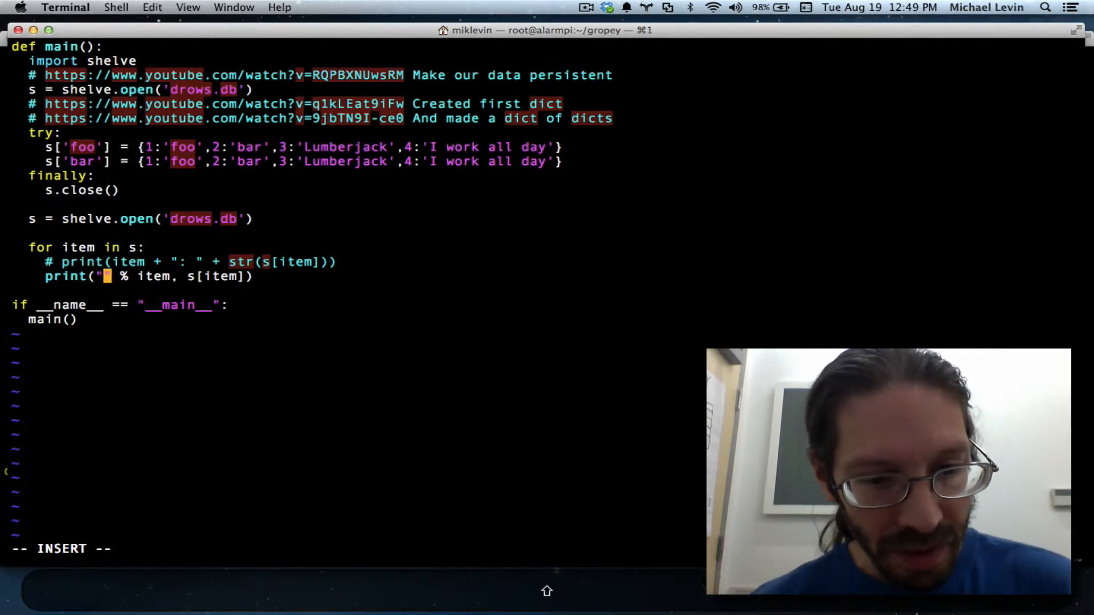
{"action": "type", "text": "%"}
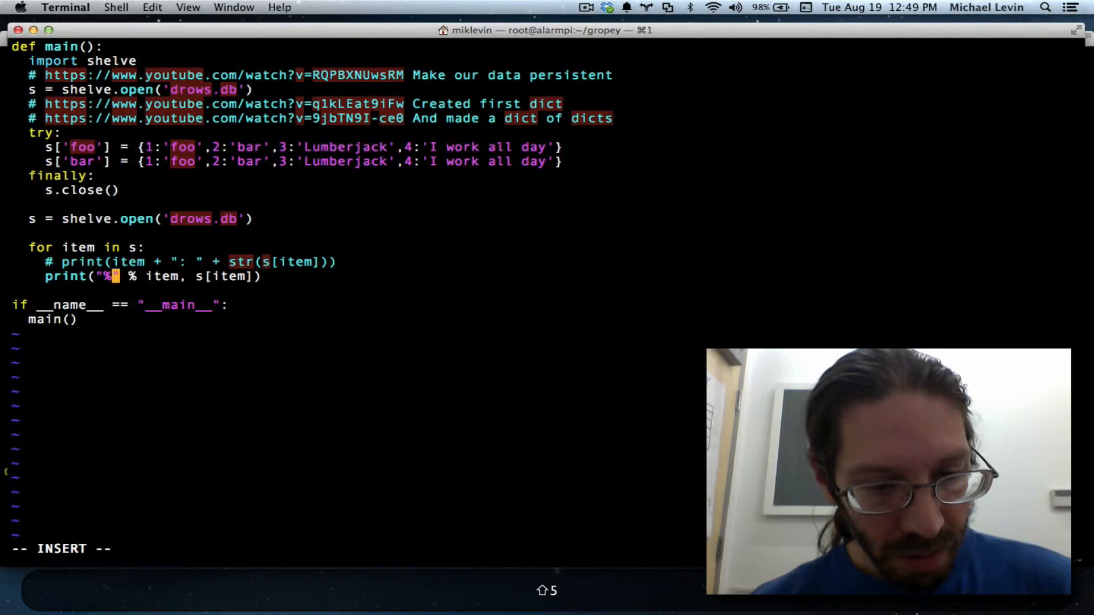
{"action": "type", "text": "s:"}
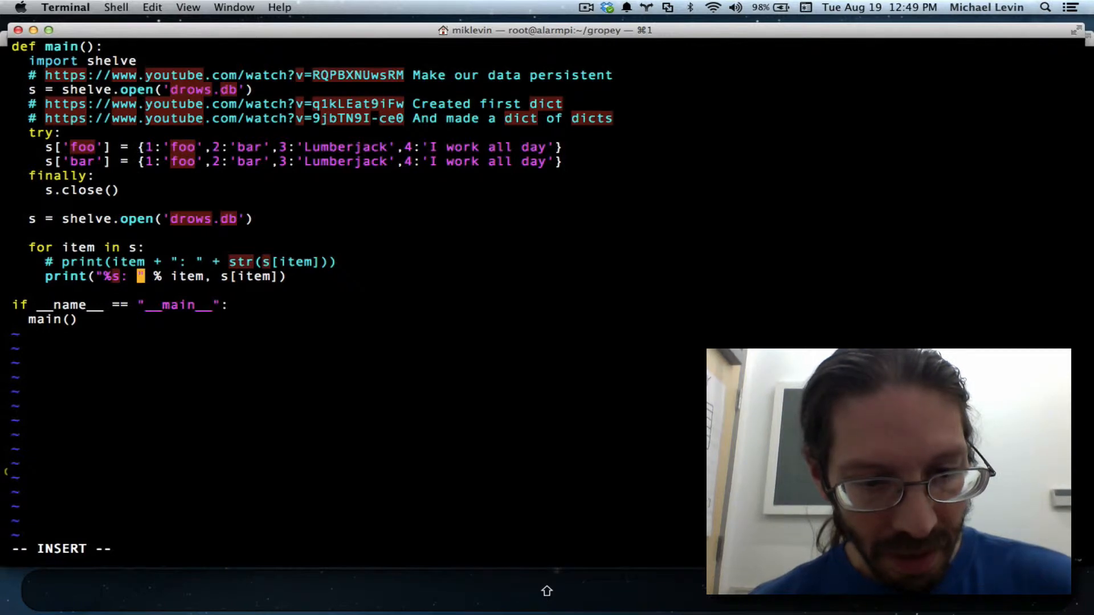
{"action": "type", "text": "%s"}
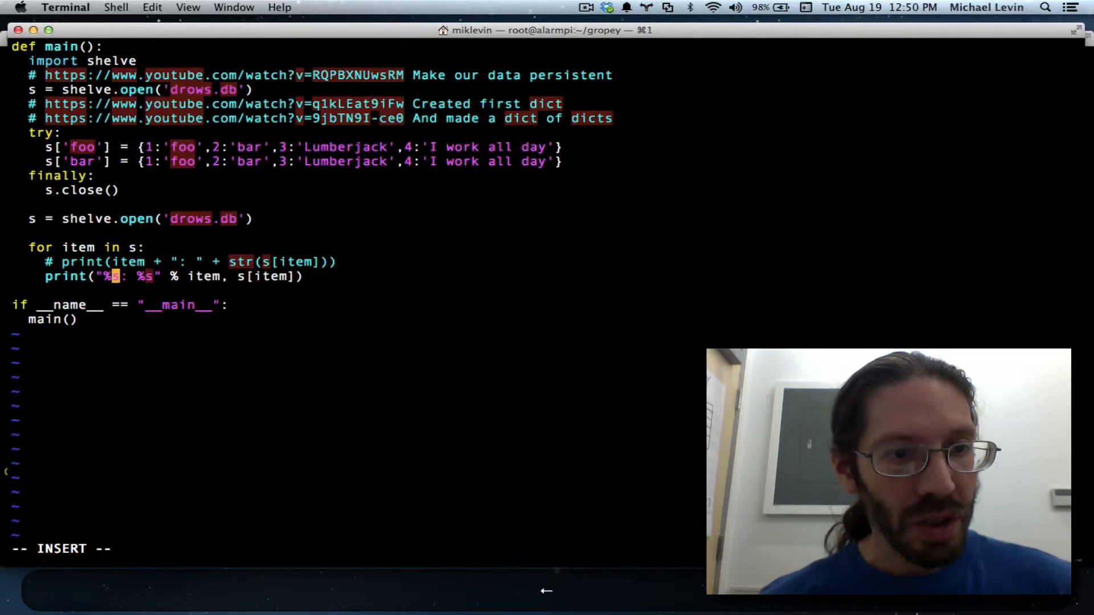
{"action": "key", "text": "right"}
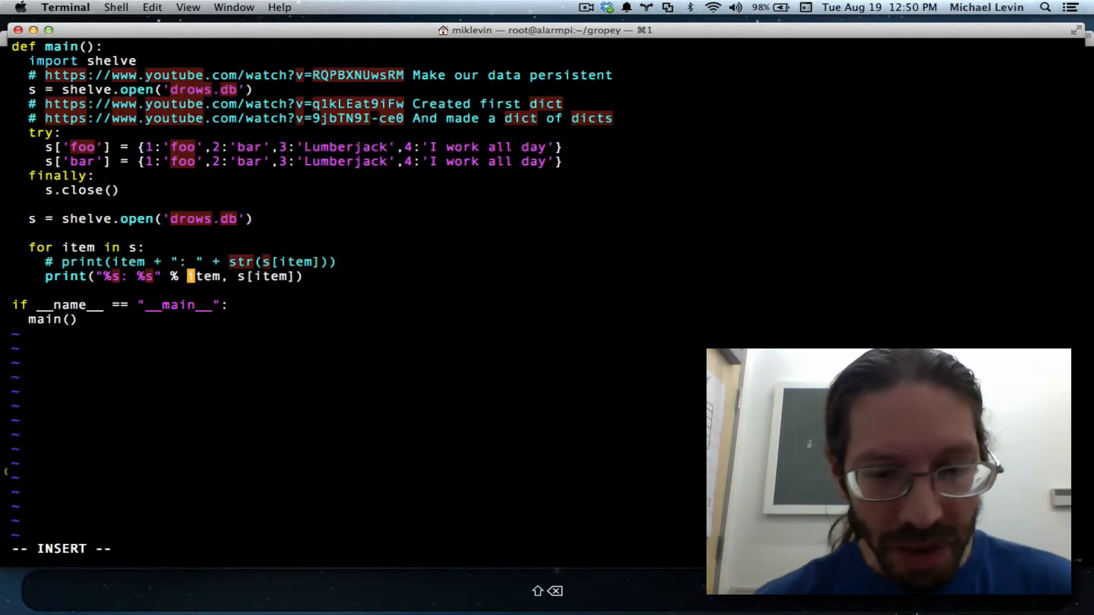
{"action": "type", "text": "("}
{"action": "left_click", "coordinate": [354, 549]}
{"action": "type", "text": ":w"}
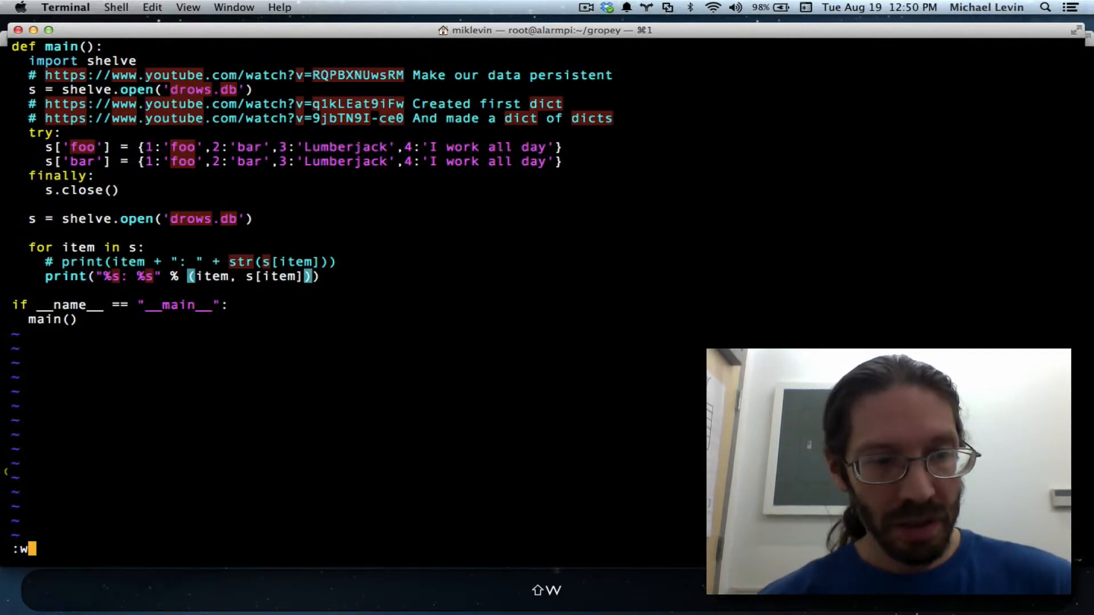
Save and run the formatted-print version through python with :w !python.
{"action": "type", "text": "!python"}
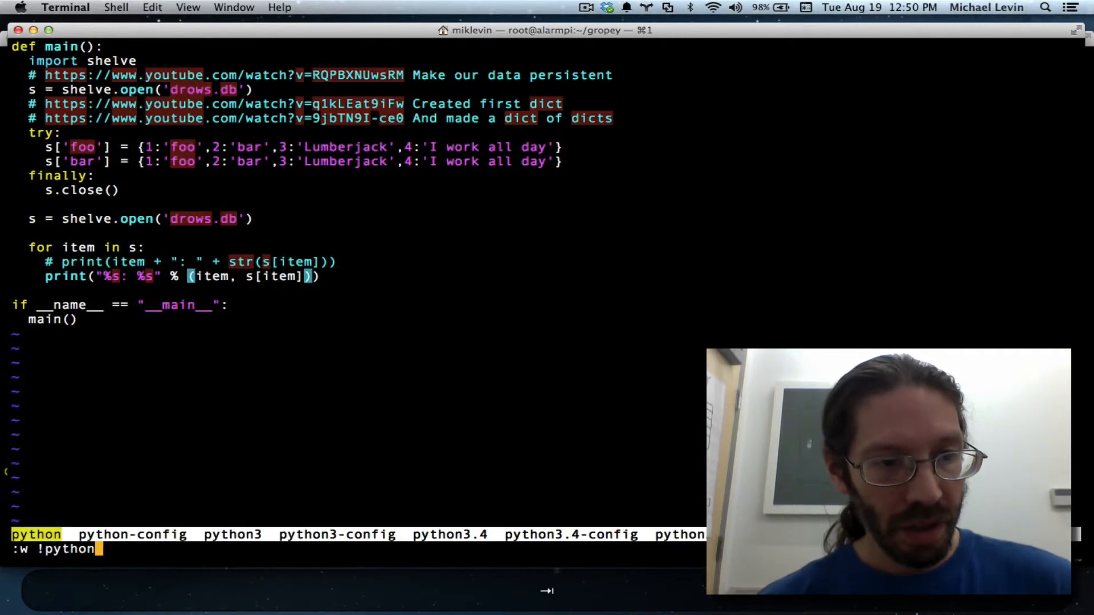
{"action": "key", "text": "Return"}
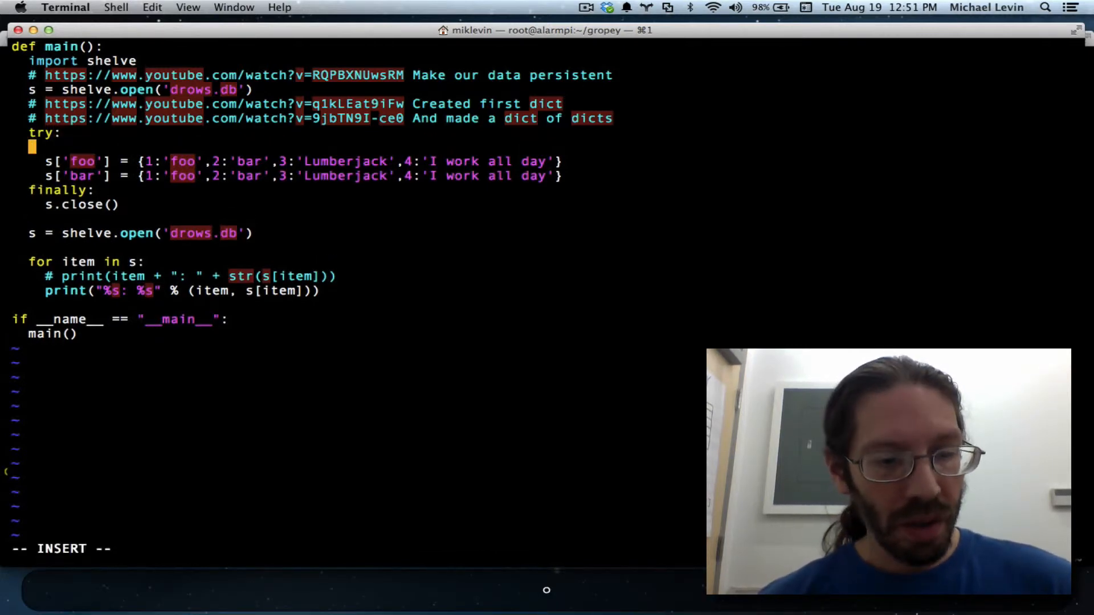
Add a del['drows'] line as the first line of the try block.
{"action": "type", "text": "d"}
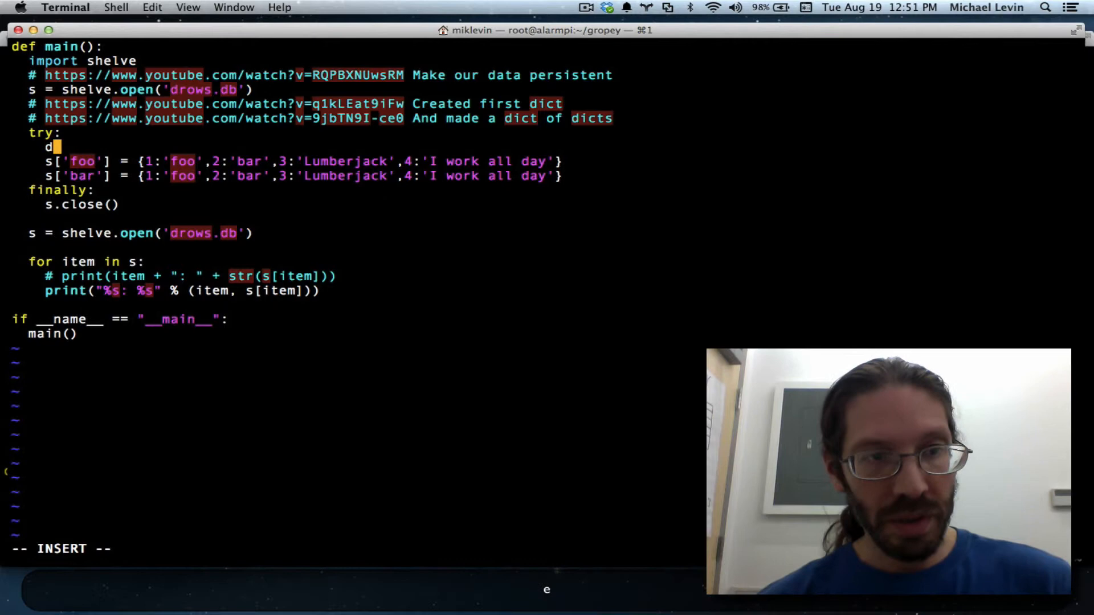
{"action": "type", "text": "el["}
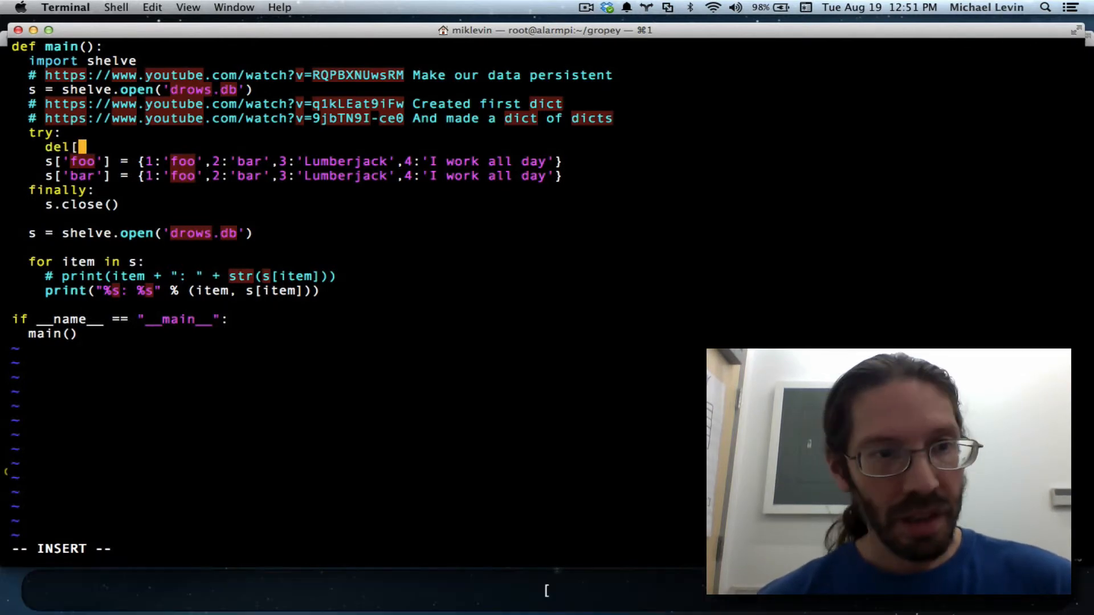
{"action": "type", "text": "d"}
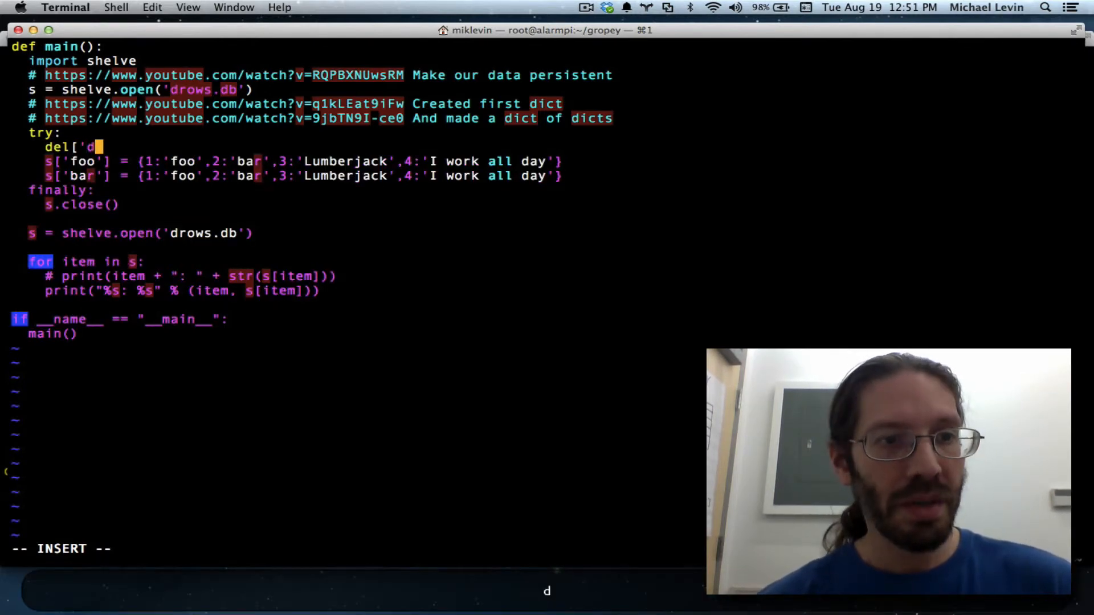
{"action": "type", "text": "rows'"}
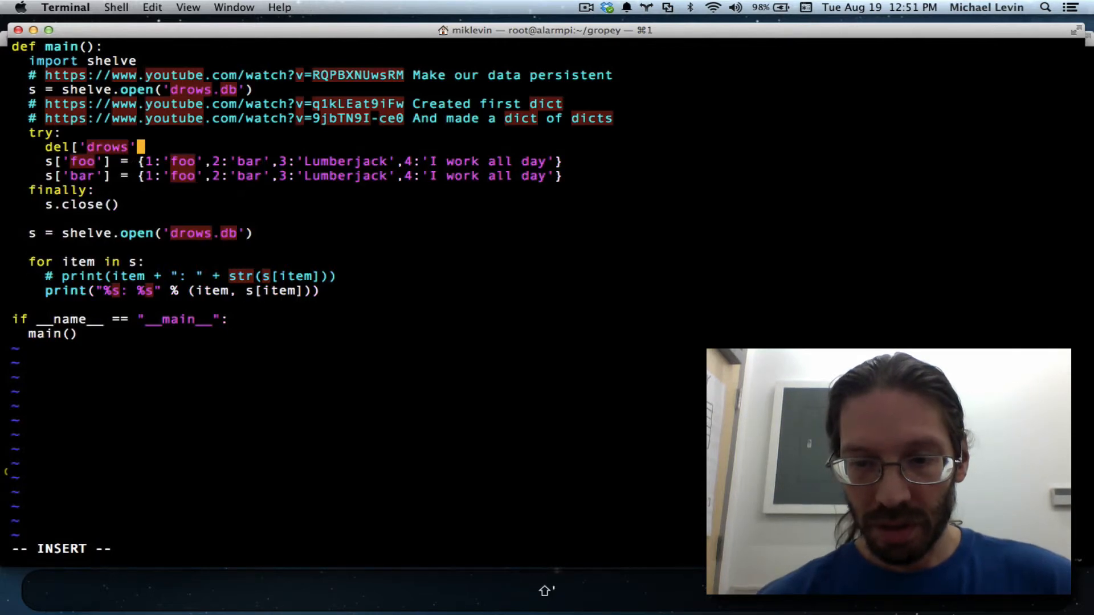
{"action": "type", "text": "}"}
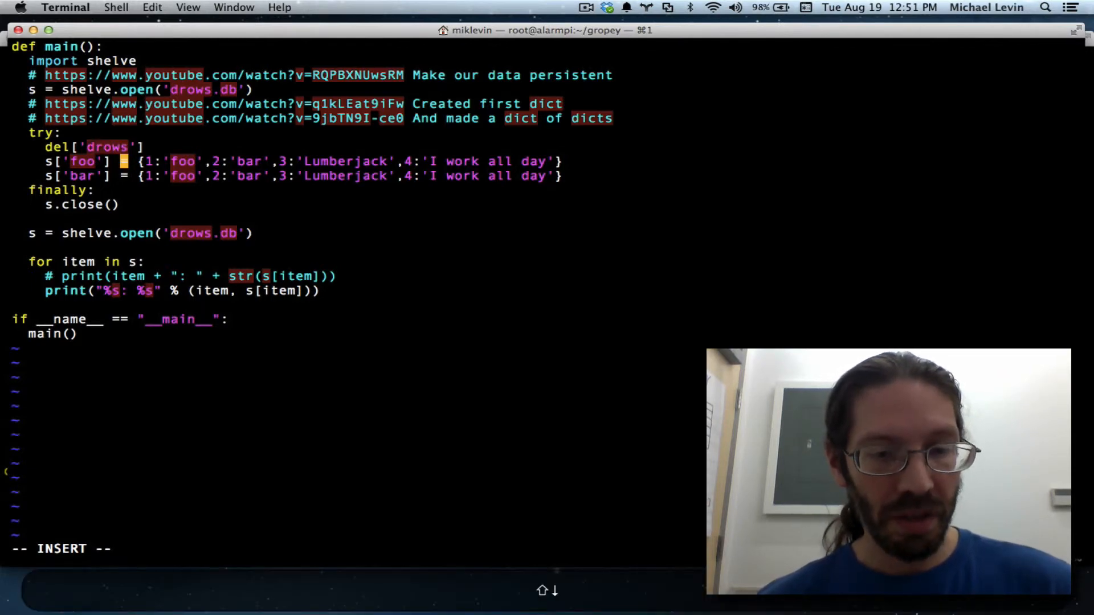
{"action": "key", "text": "Escape"}
{"action": "type", "text": ":w"}
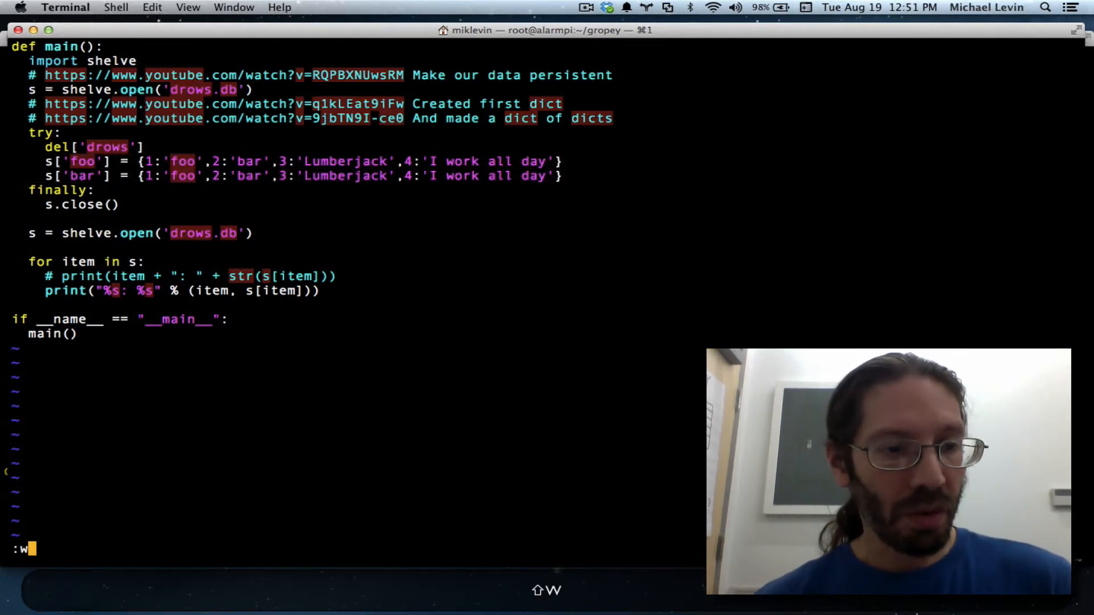
Run :w !python, get SyntaxError 'can't delete literal' on line 8, and dismiss it.
{"action": "key", "text": "Return"}
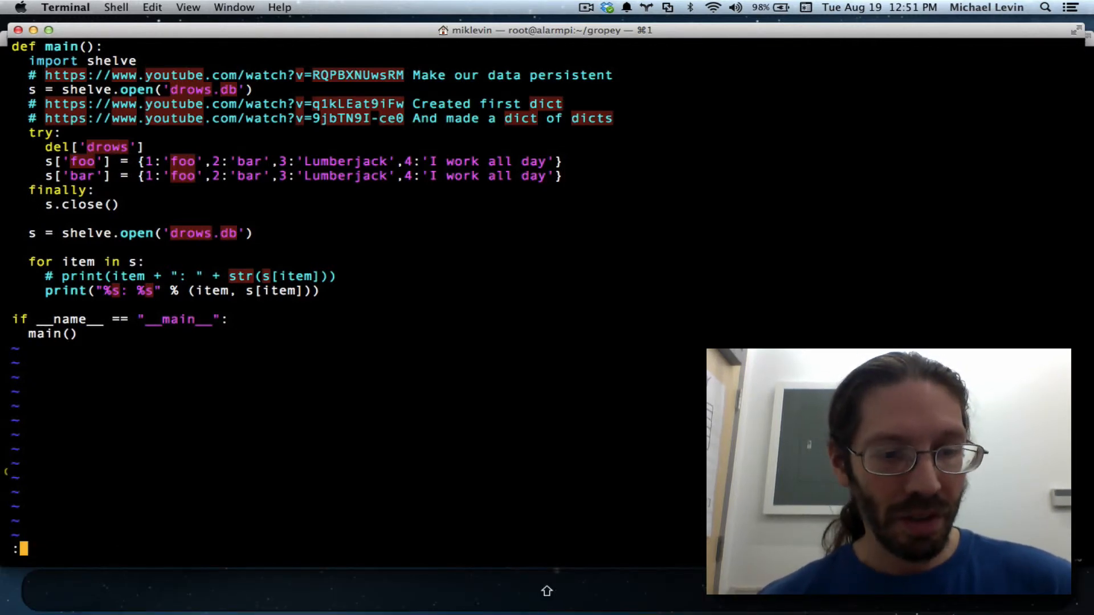
{"action": "type", "text": "w"}
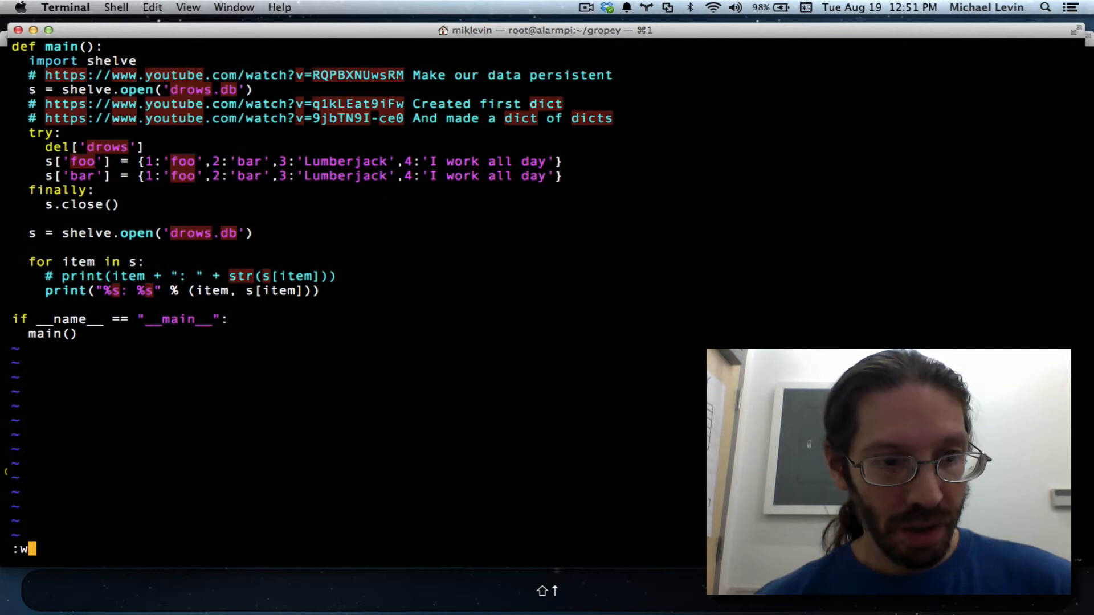
{"action": "key", "text": "Return"}
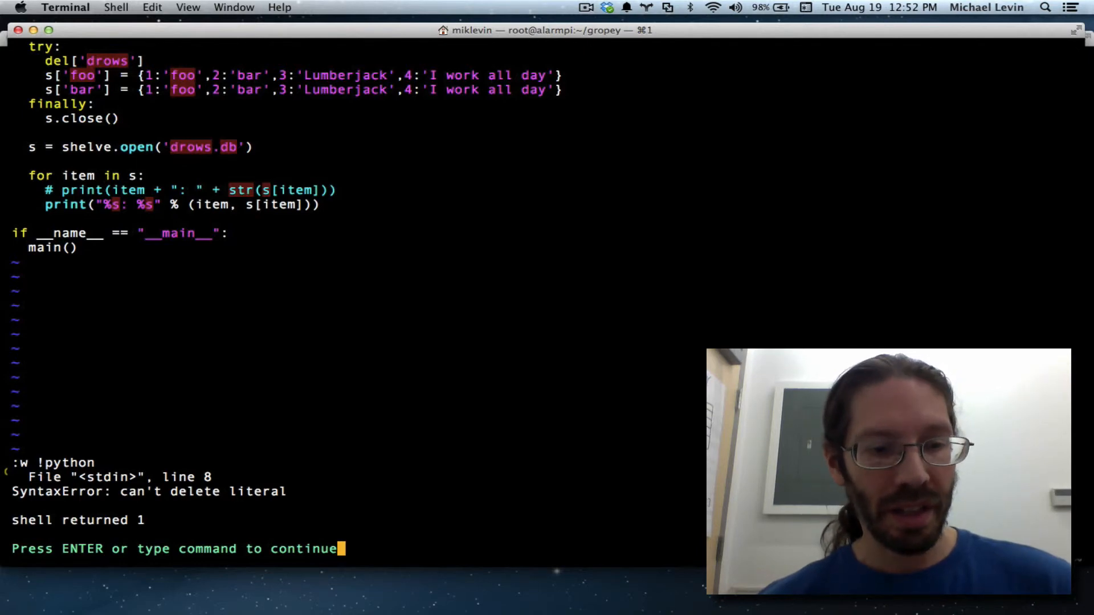
{"action": "key", "text": "Return"}
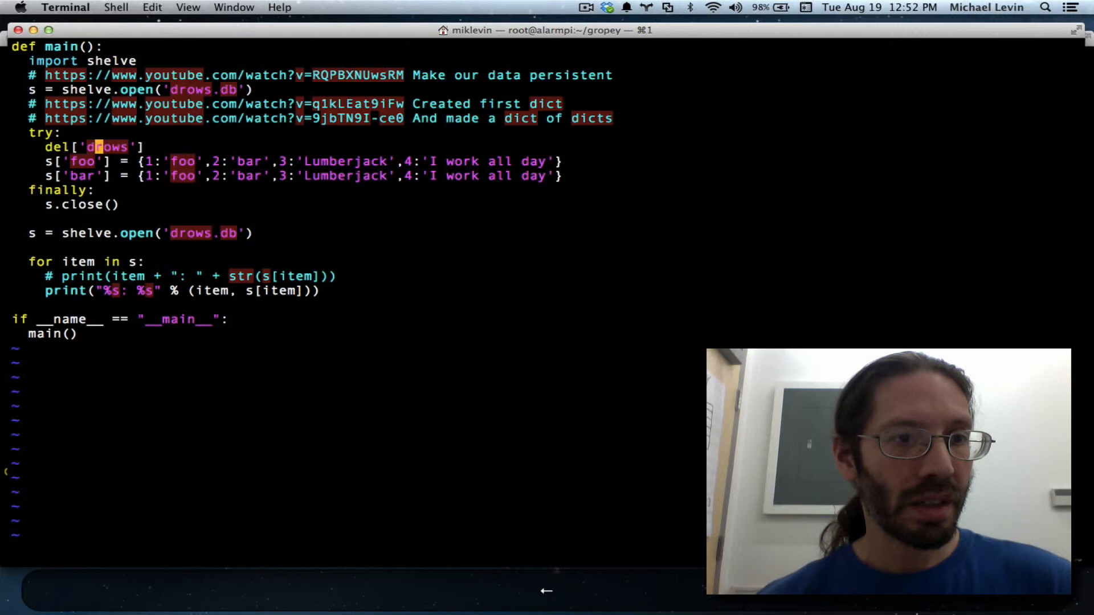
Change the delete line to del s['drows'].
{"action": "key", "text": "i"}
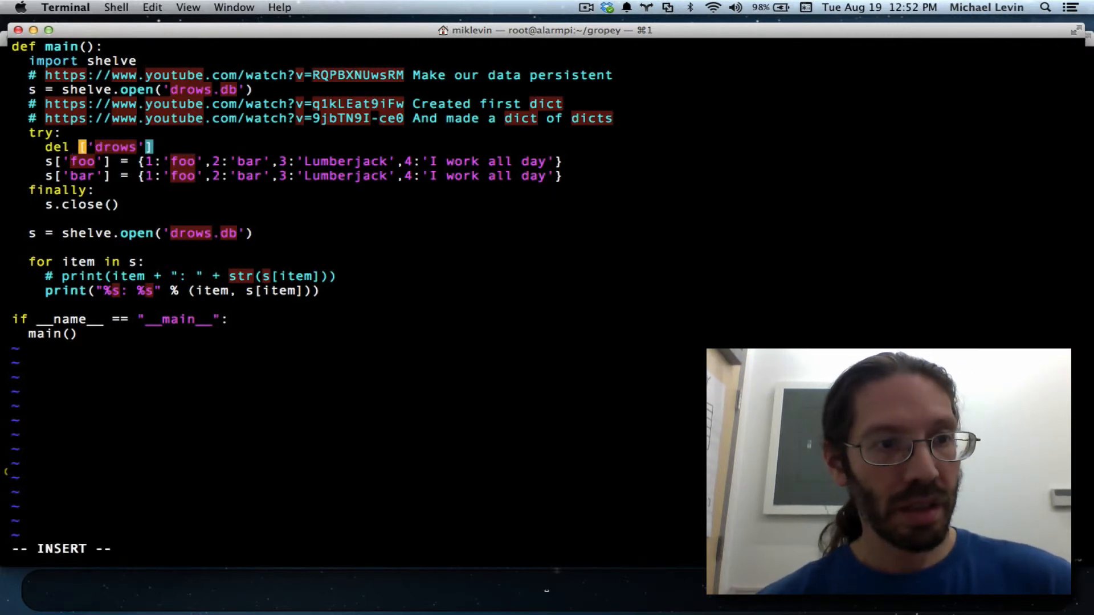
{"action": "type", "text": "s"}
{"action": "left_click", "coordinate": [351, 548]}
{"action": "type", "text": ":w"}
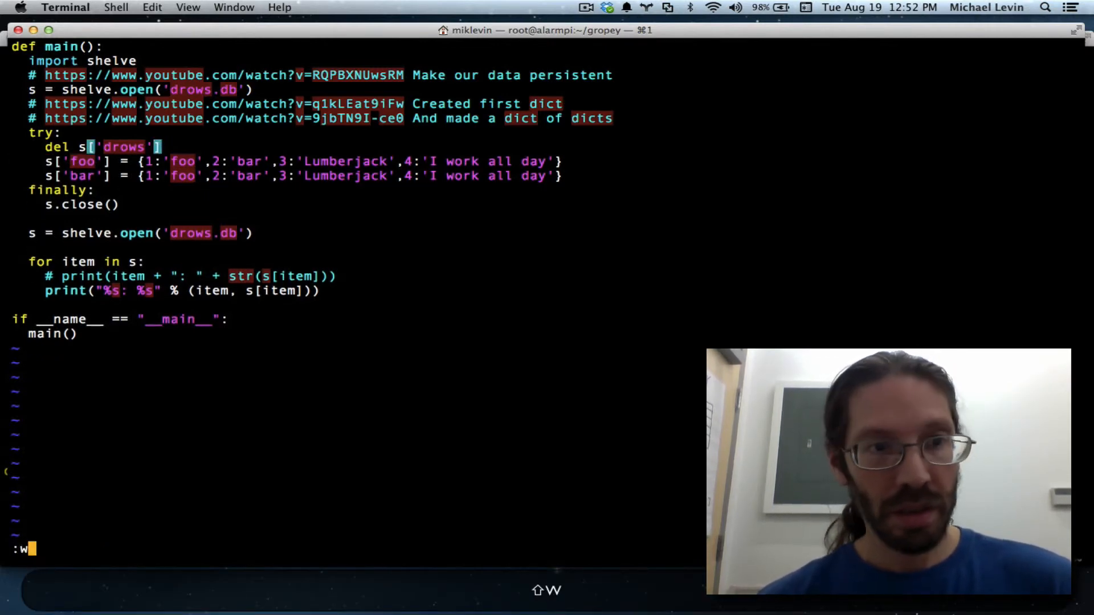
{"action": "key", "text": "Backspace"}
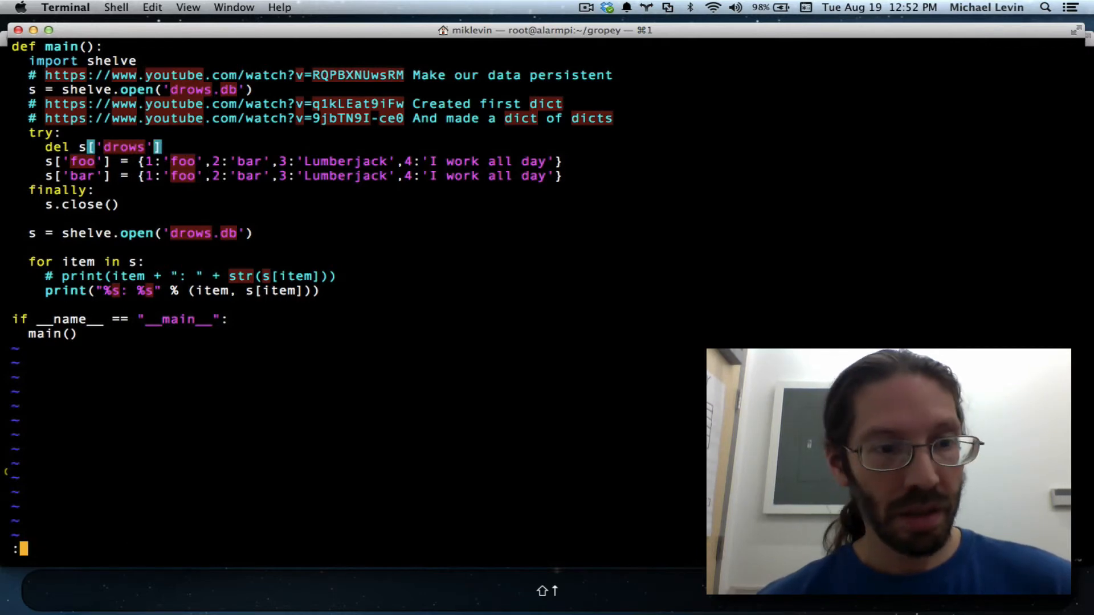
Run the script with :w !python, hit a KeyError for 'drows', and return.
{"action": "type", "text": ":w !python"}
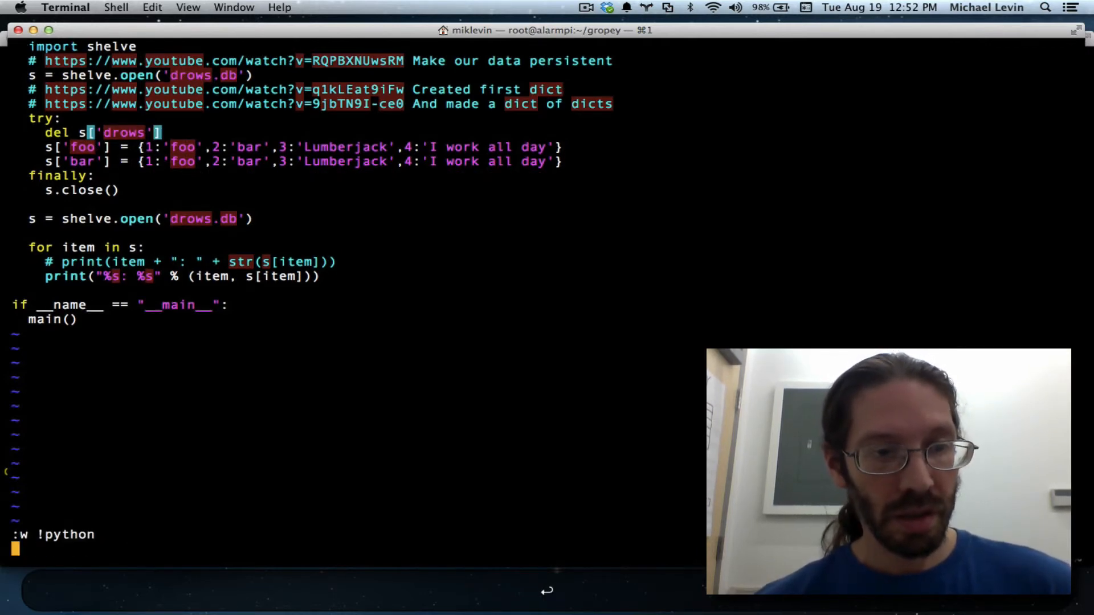
{"action": "key", "text": "Return"}
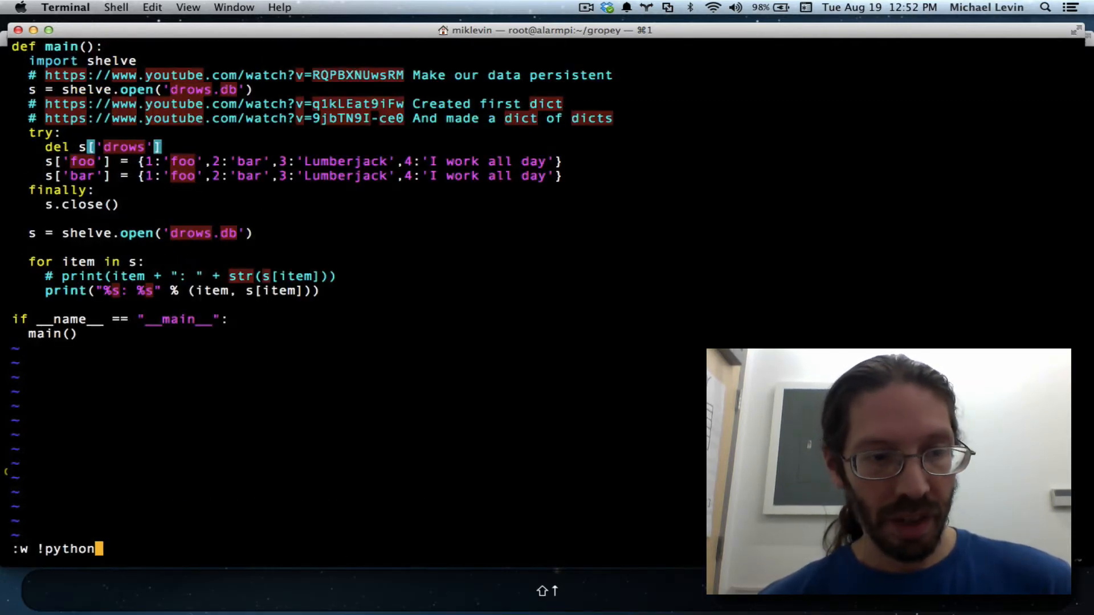
{"action": "key", "text": "Return"}
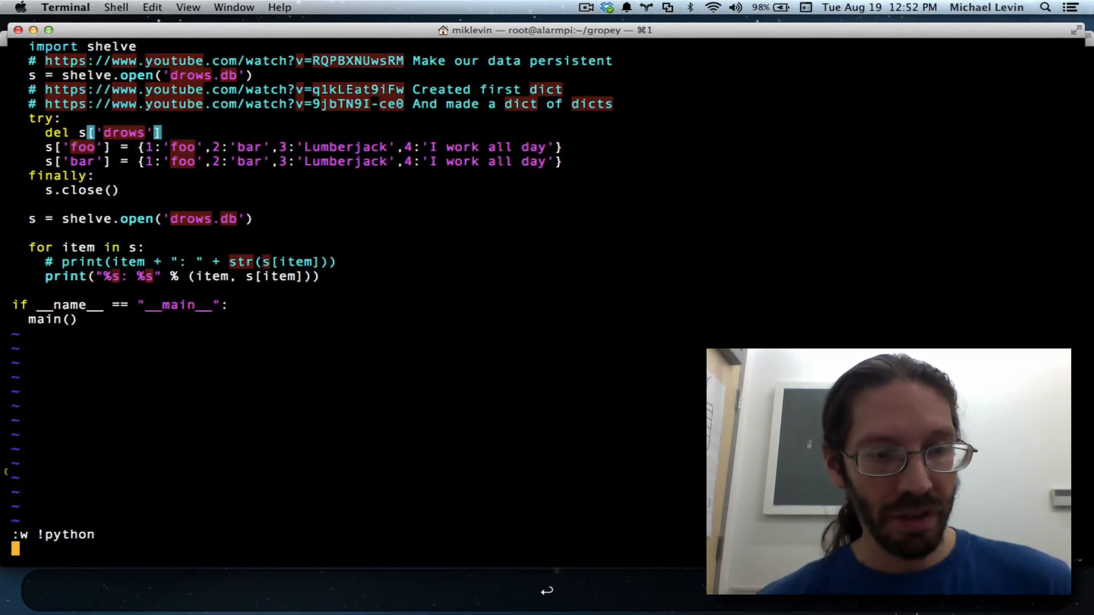
{"action": "key", "text": "Return"}
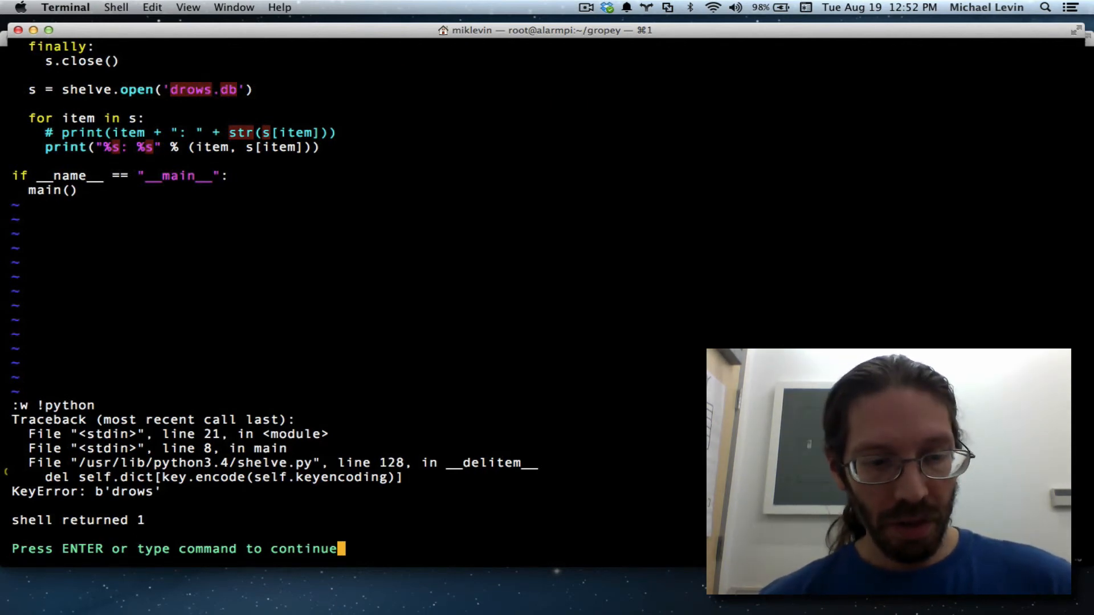
{"action": "key", "text": "Return"}
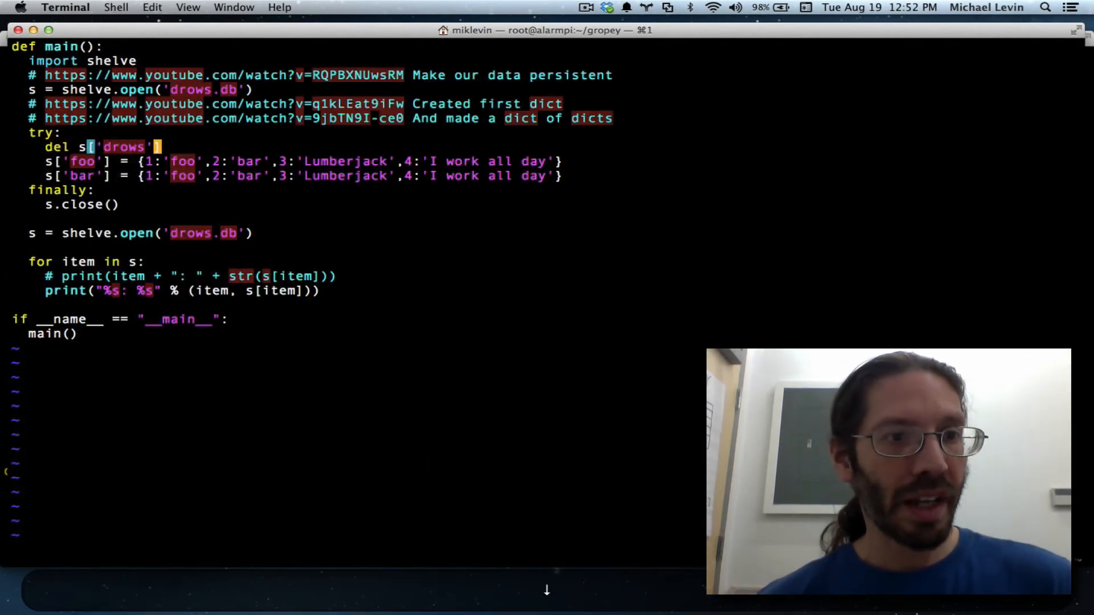
Wrap del s['drows'] in a nested try: followed by except: pass.
{"action": "key", "text": "O"}
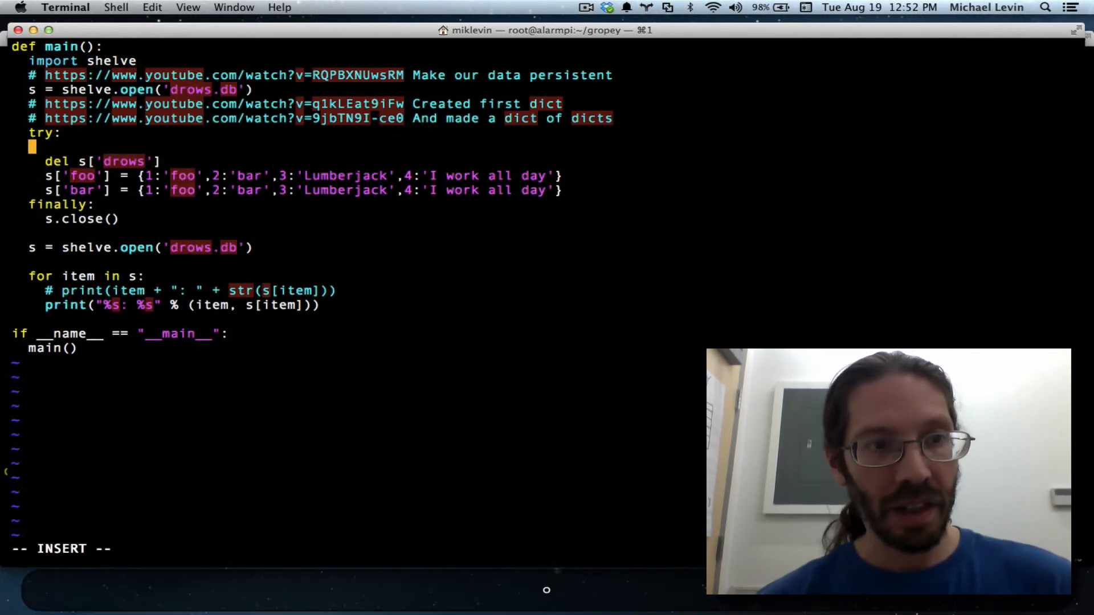
{"action": "type", "text": "t"}
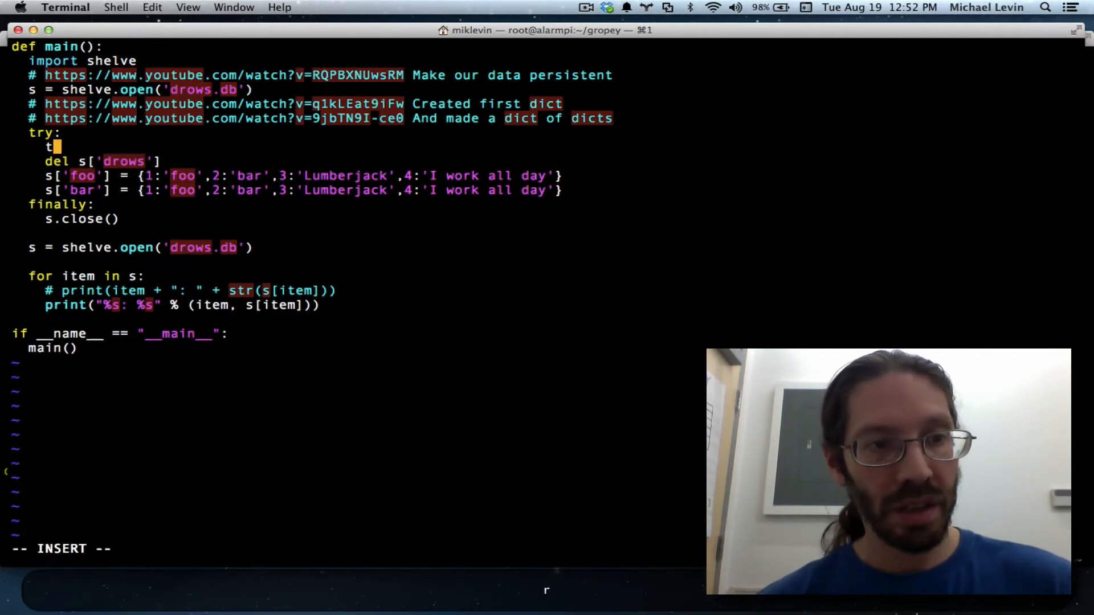
{"action": "type", "text": "ry:"}
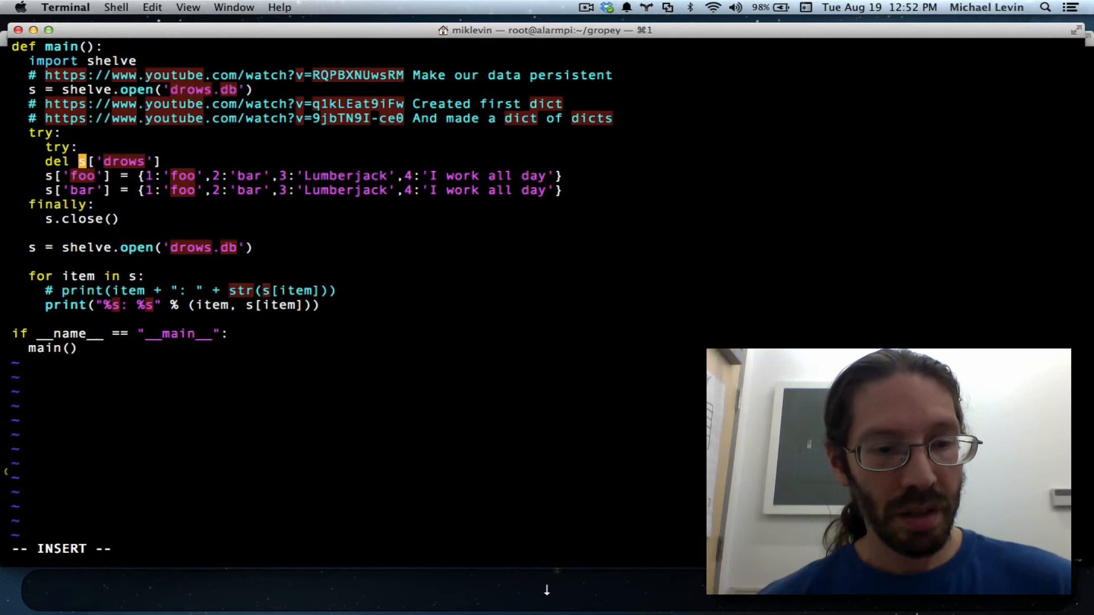
{"action": "key", "text": "Return"}
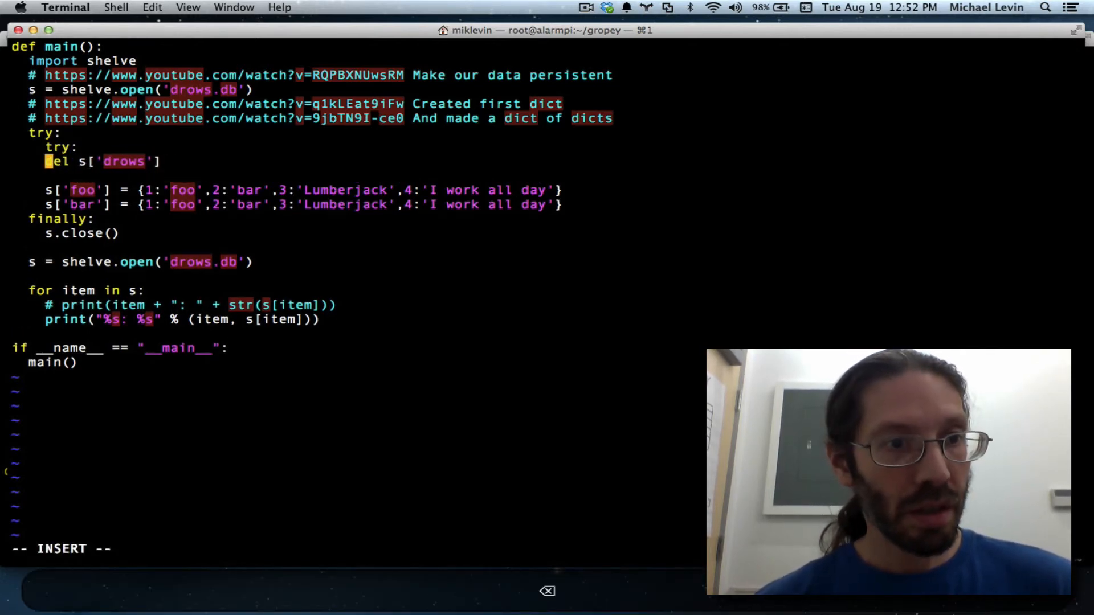
{"action": "key", "text": "escape"}
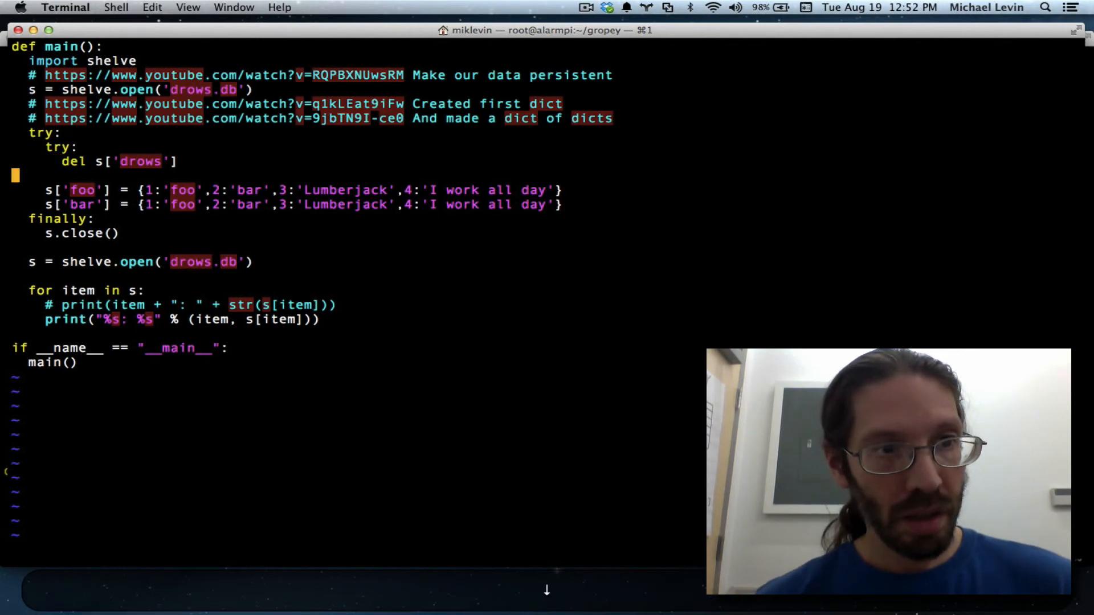
{"action": "key", "text": "i"}
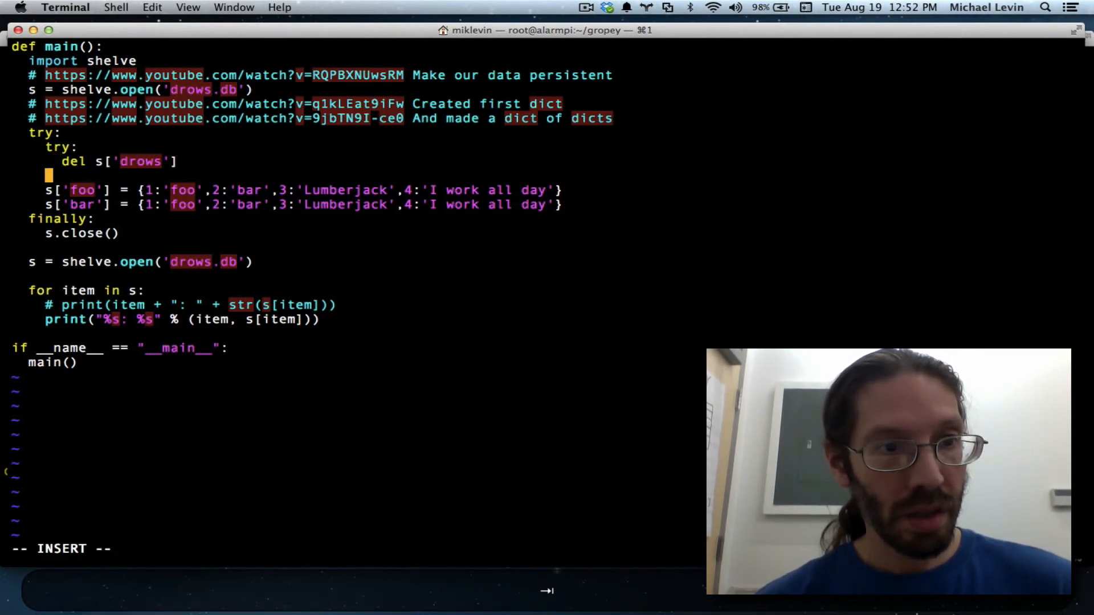
{"action": "type", "text": "except:"}
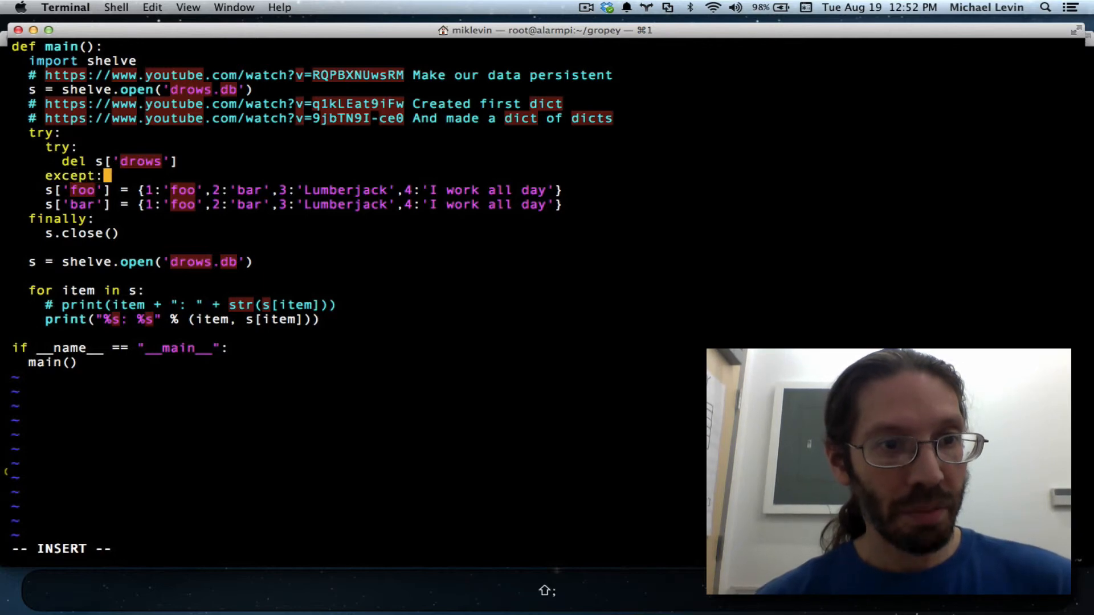
{"action": "type", "text": "pass"}
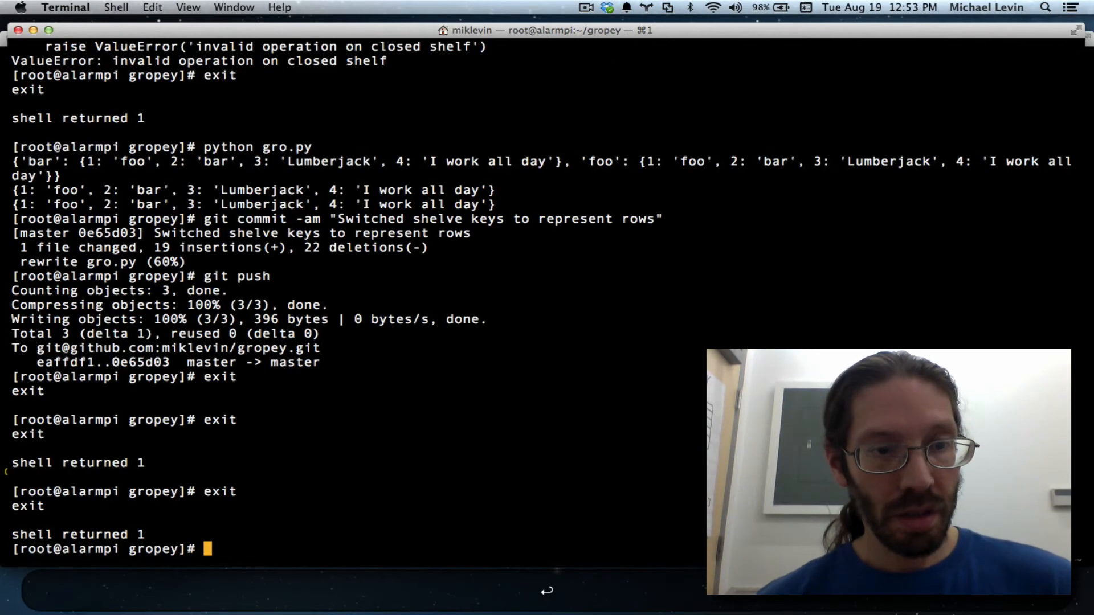
Reopen gro.py with vim gro.py and begin typing :w !python.
{"action": "type", "text": "vim gro.py"}
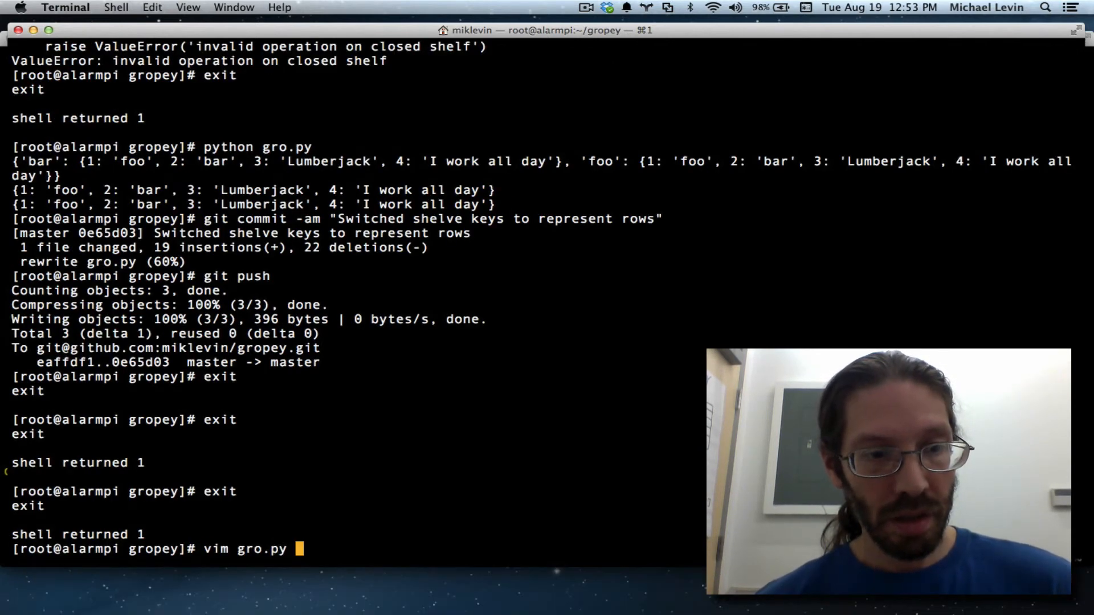
{"action": "key", "text": "Return"}
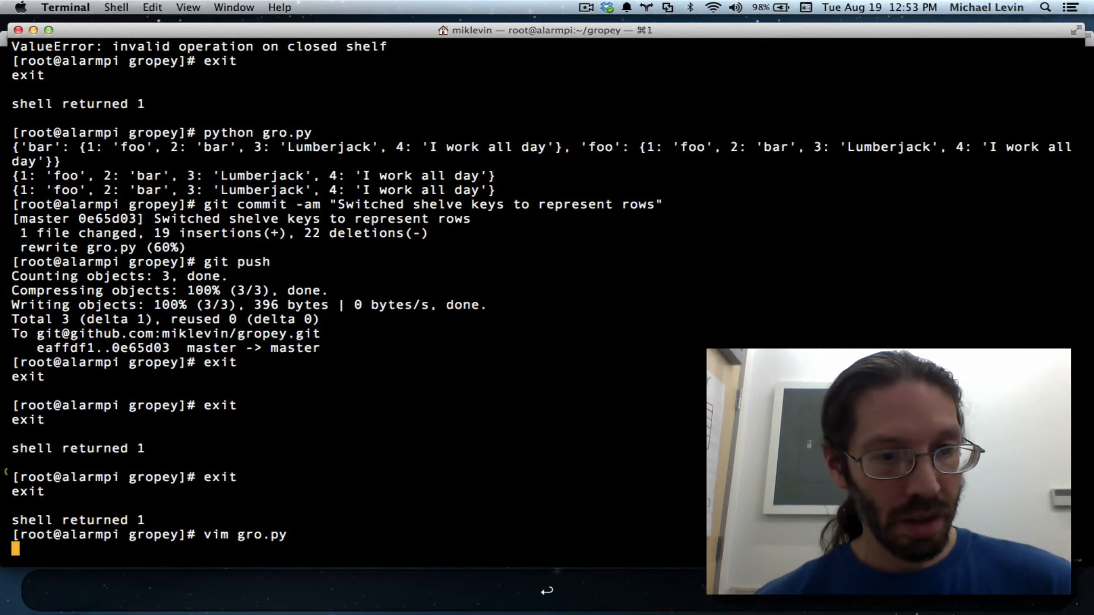
{"action": "key", "text": "Return"}
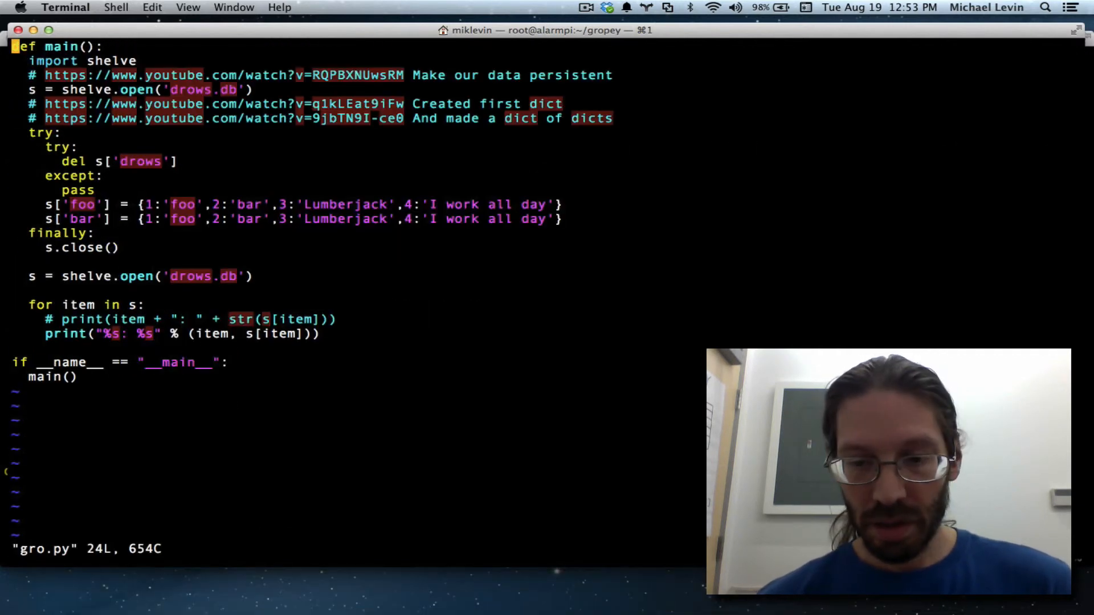
{"action": "type", "text": ":w !python"}
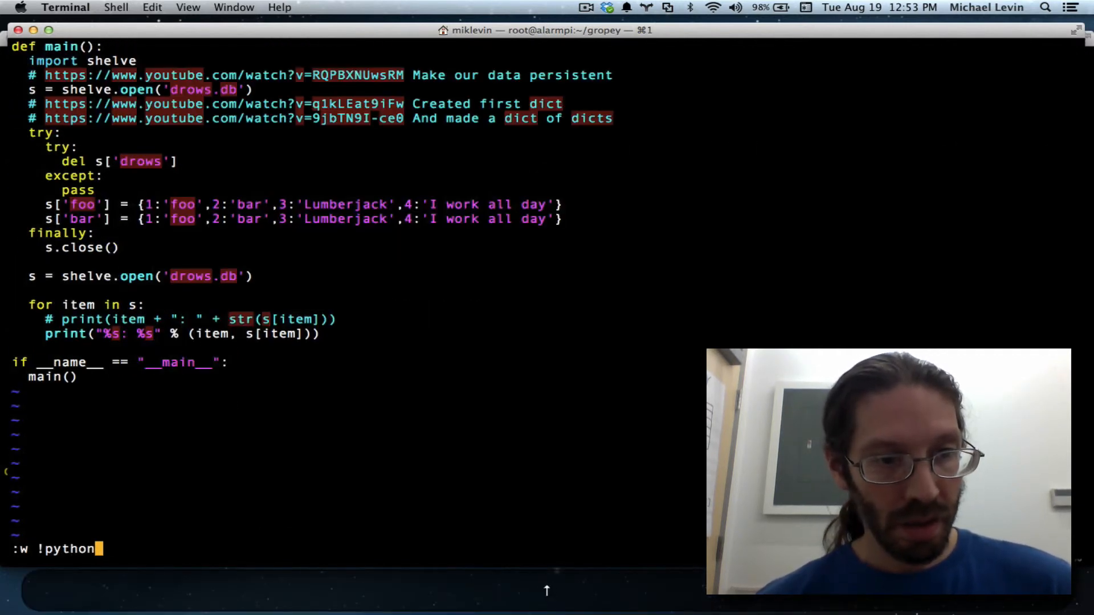